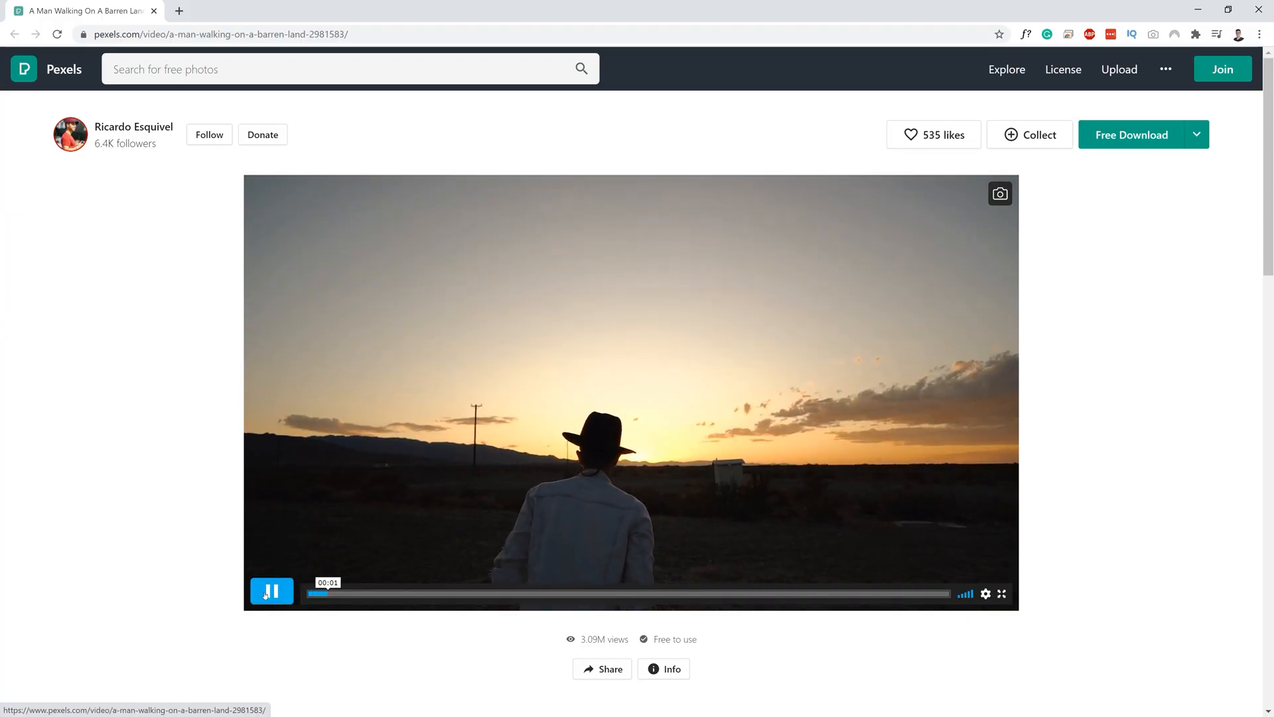
Step: Bring up the Pexels page for the man-walking-on-barren-land video in Chrome
click(271, 591)
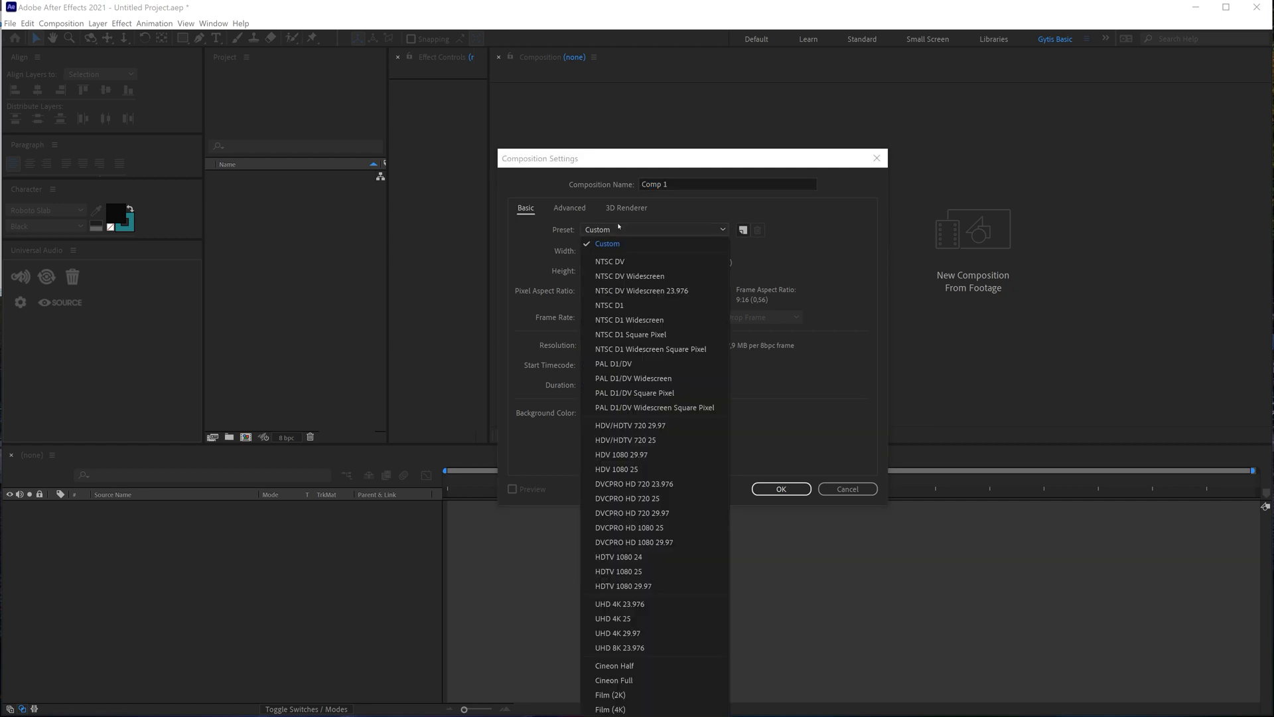
mouse_move(611, 619)
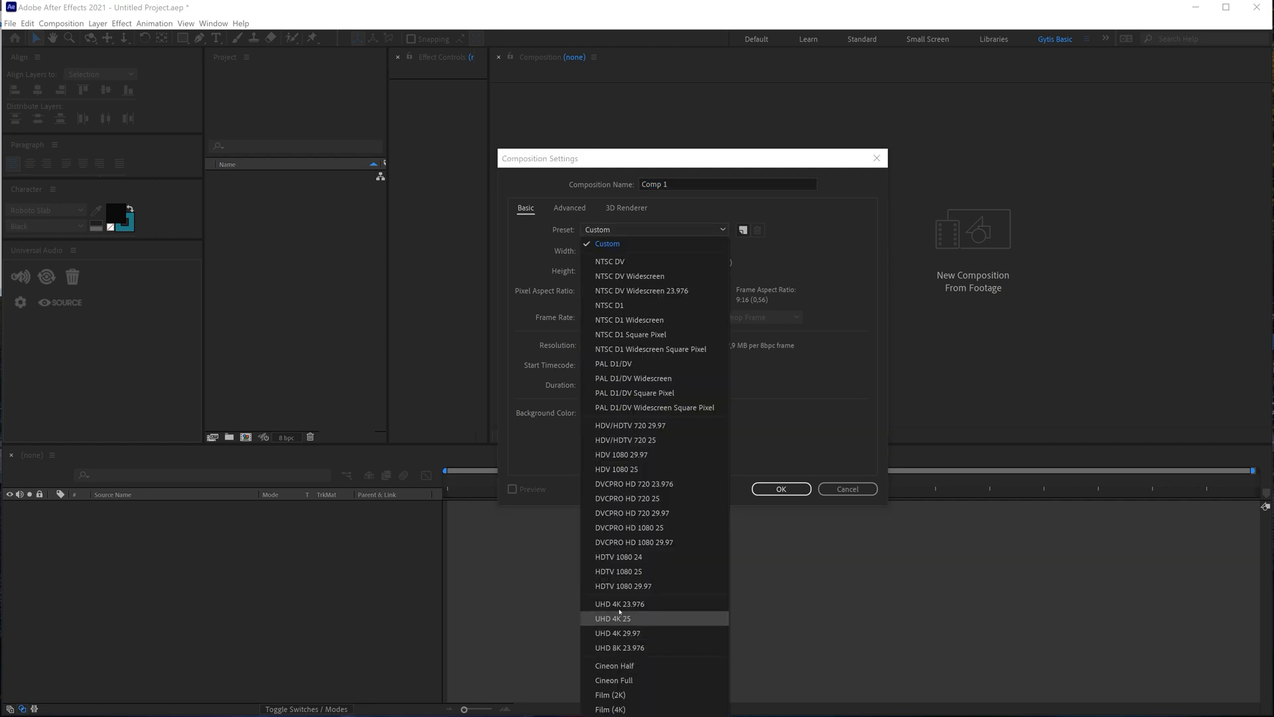
Step: Create Comp 1 from the HDTV 1080 25 preset (1920×1080, 25 fps)
click(619, 571)
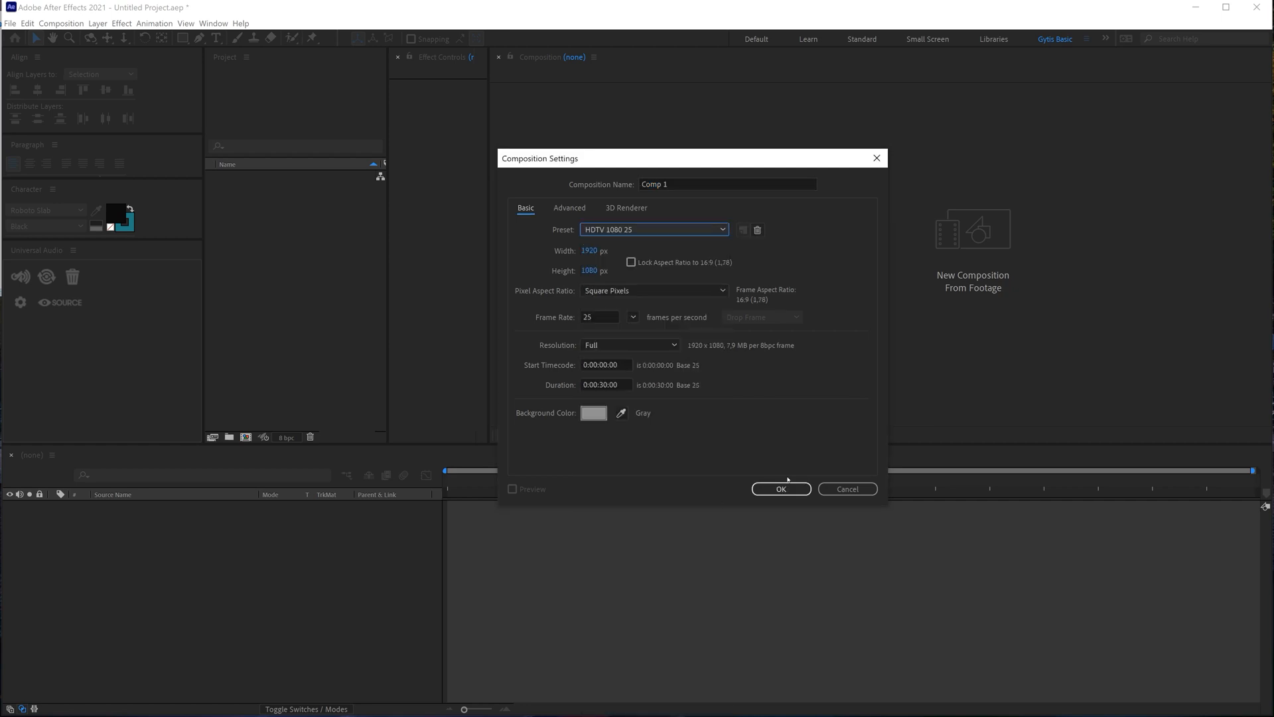
click(781, 489)
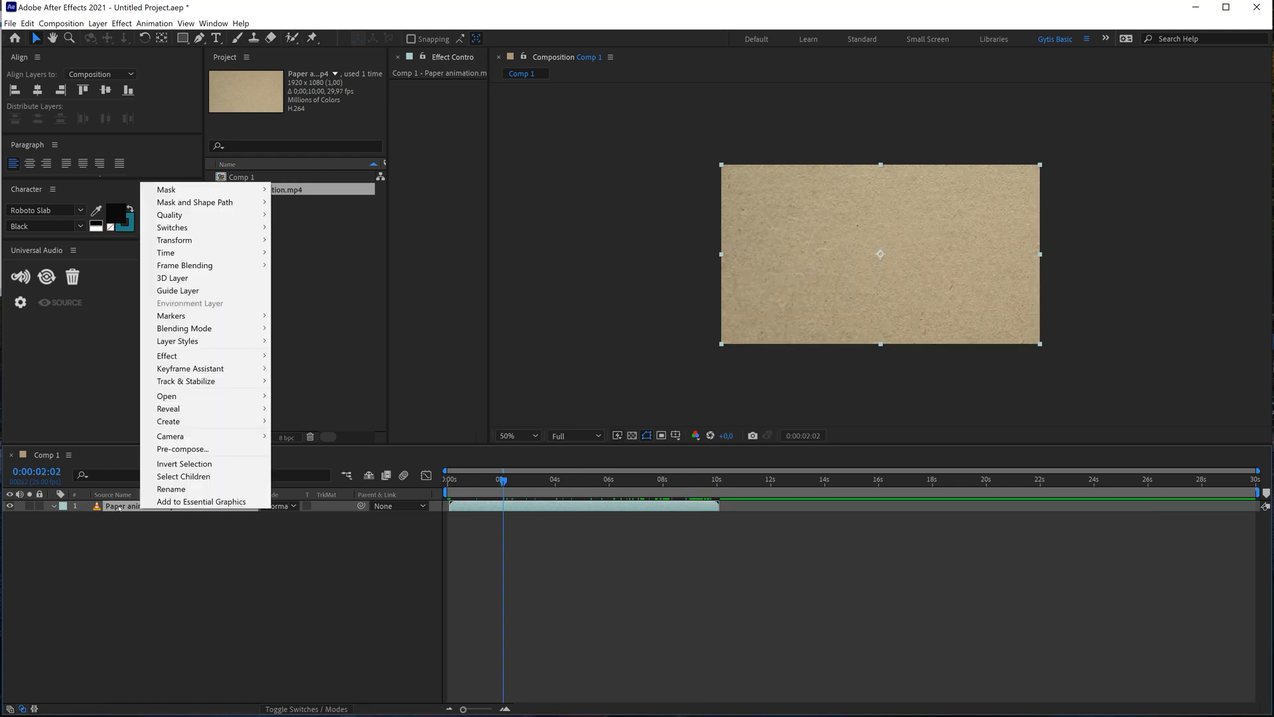
mouse_move(165, 252)
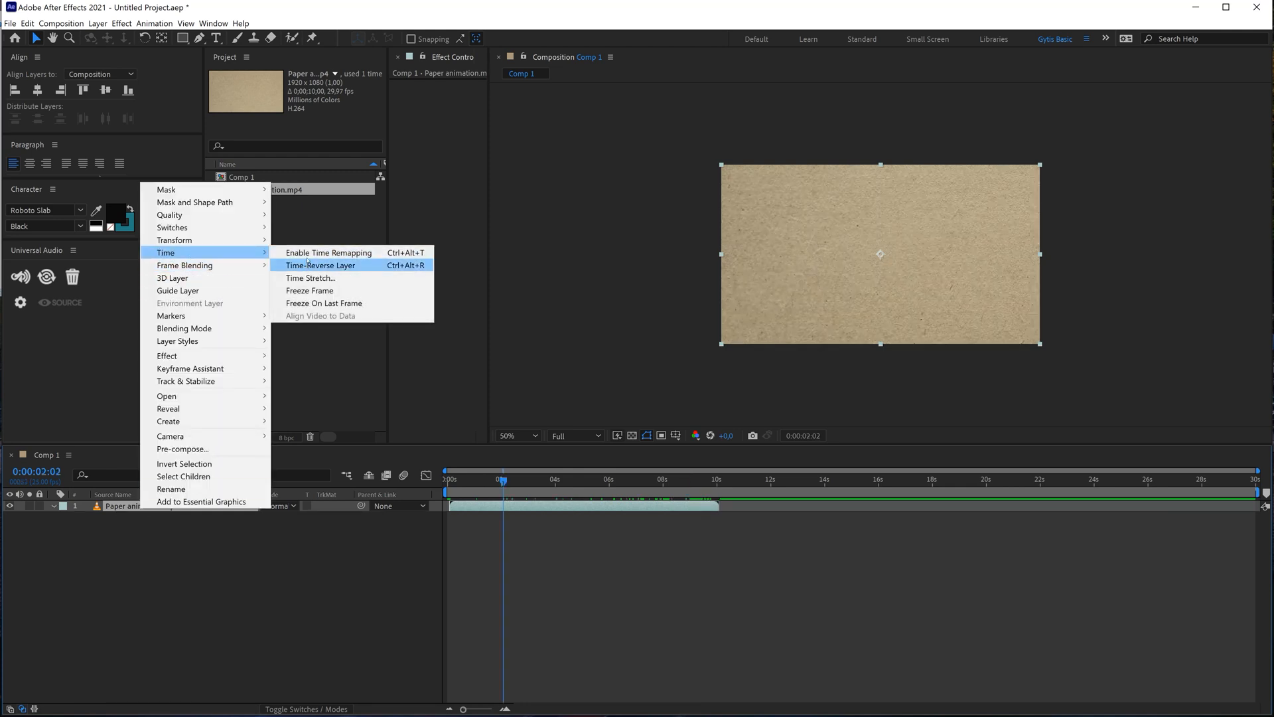
mouse_move(329, 252)
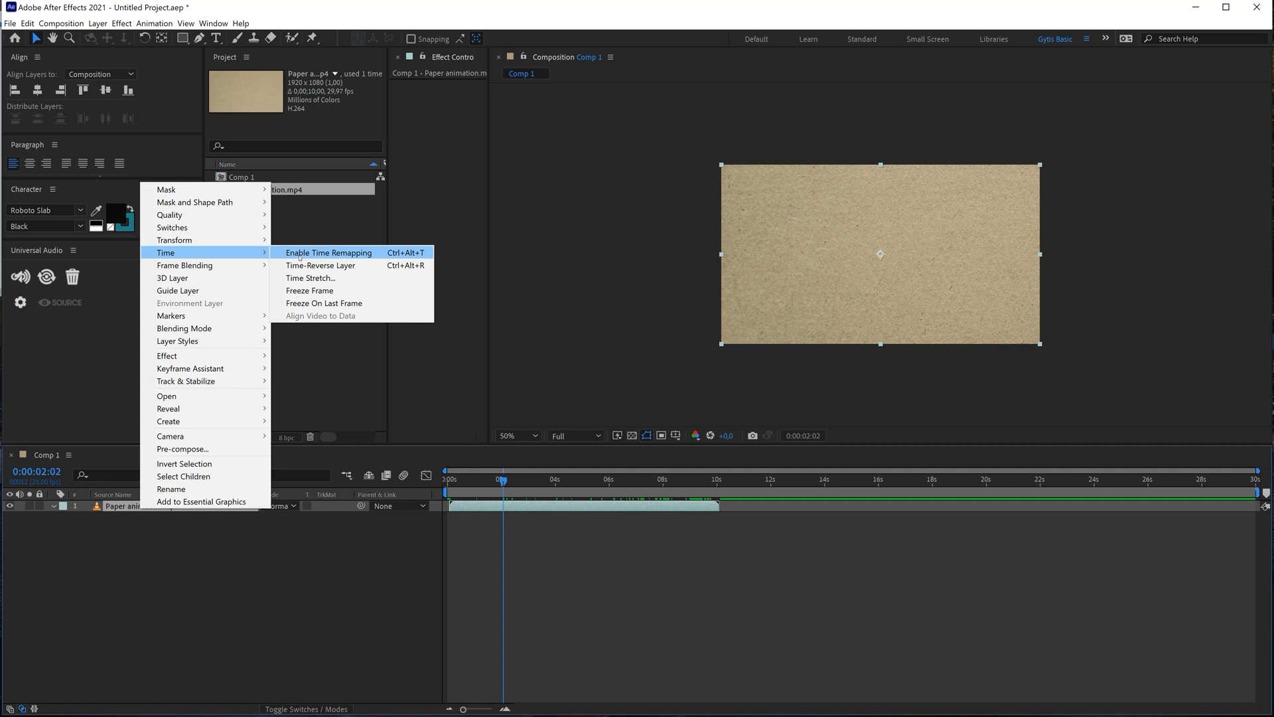
Step: Enable time remapping on the paper clip and loop it with a loopOut() expression
click(329, 253)
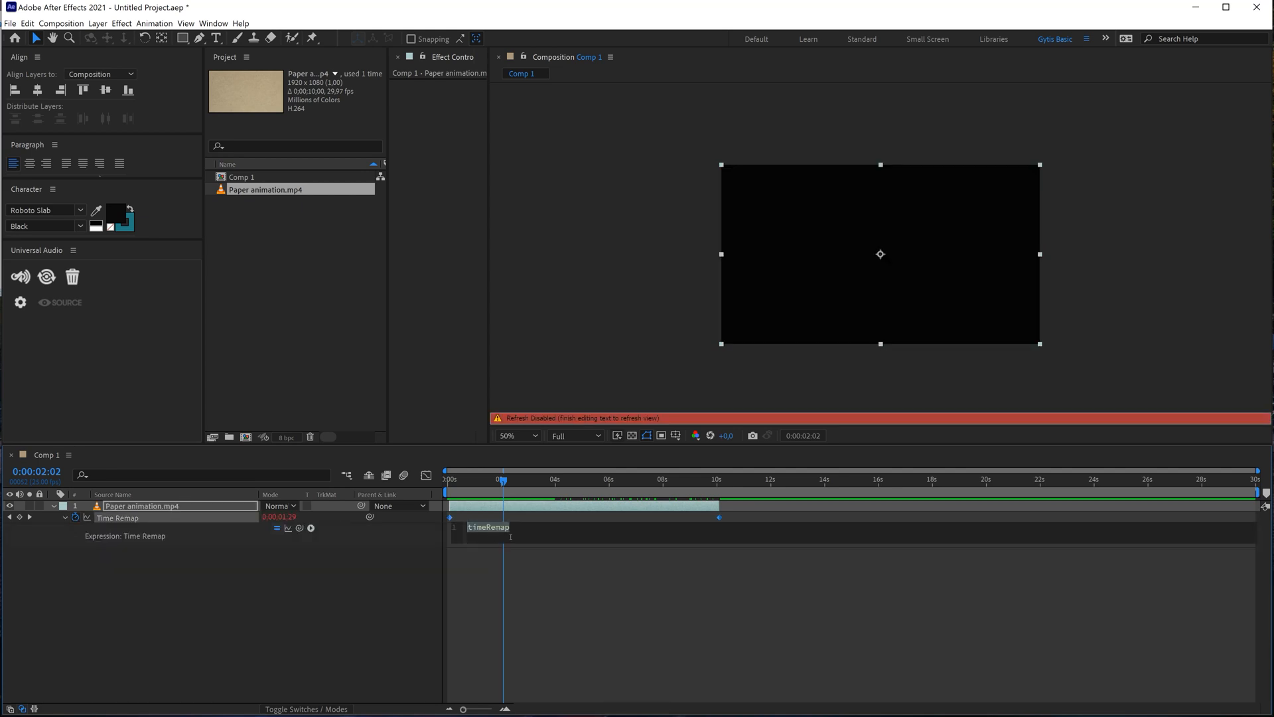
text(loopOut()
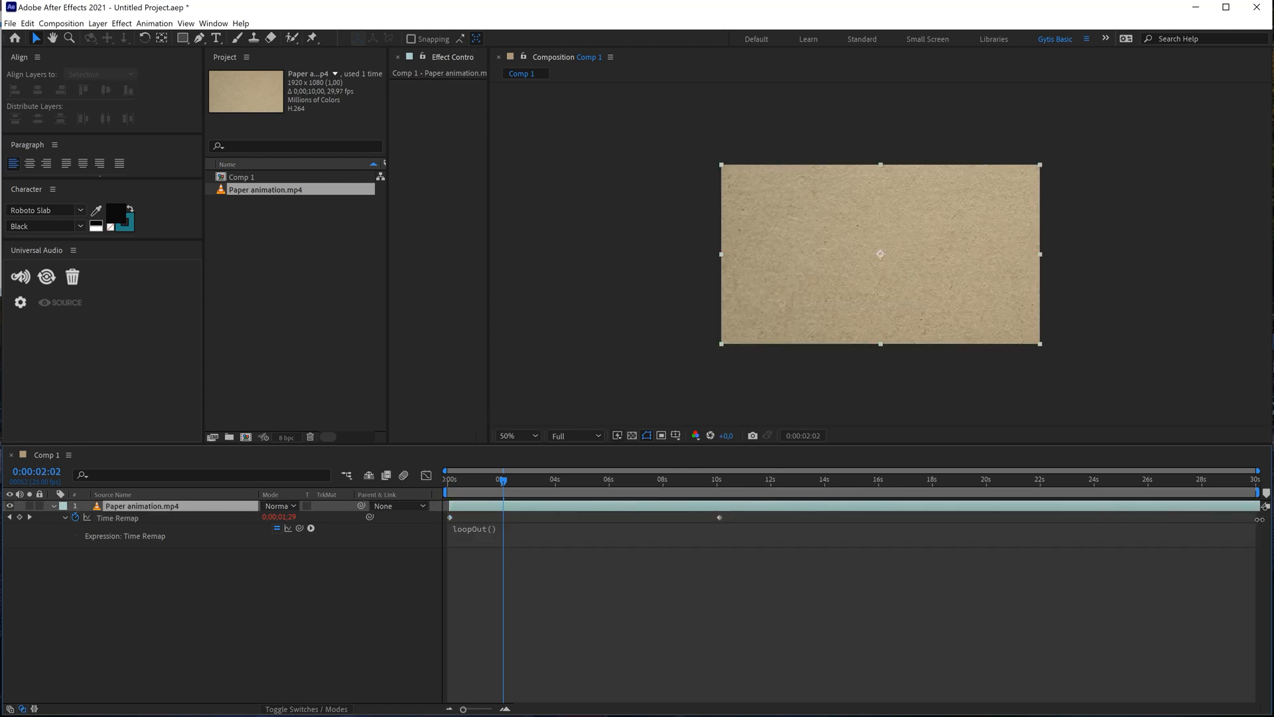
click(787, 479)
text(leve)
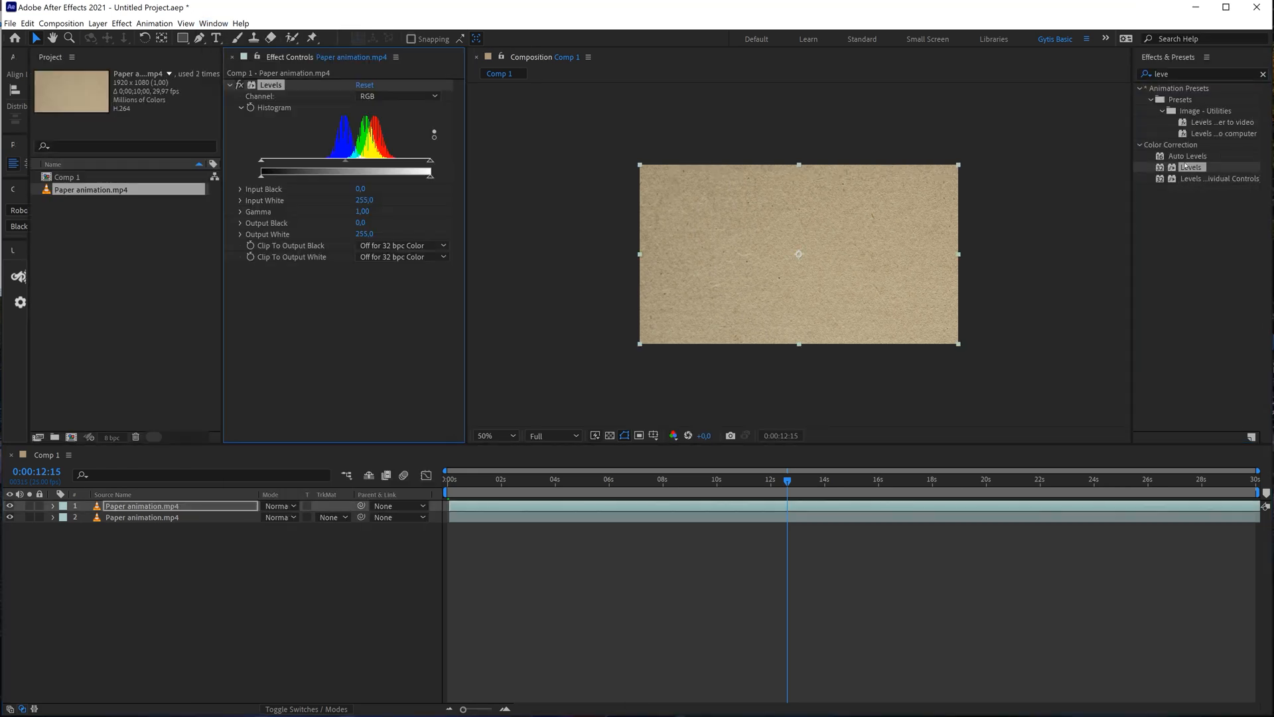
Step: Apply Levels to the top paper copy and lower Output White to 42 to darken it
key(Delete)
text(leve)
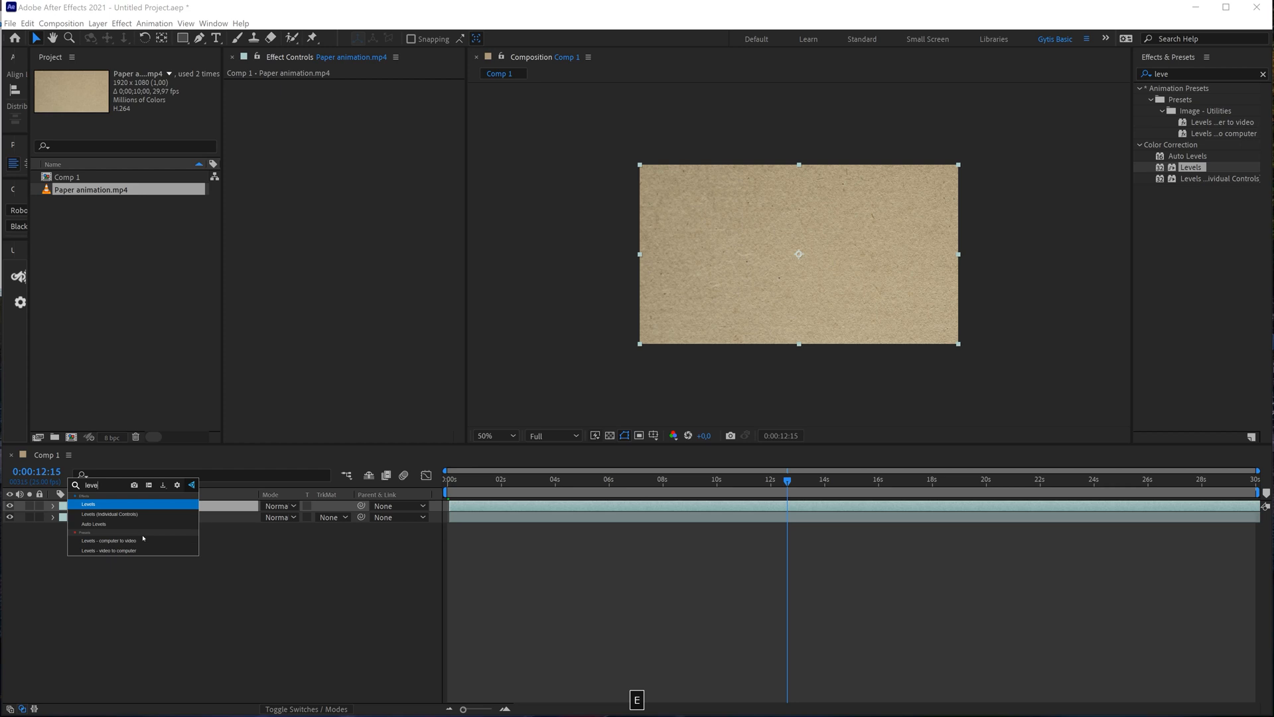
double_click(85, 505)
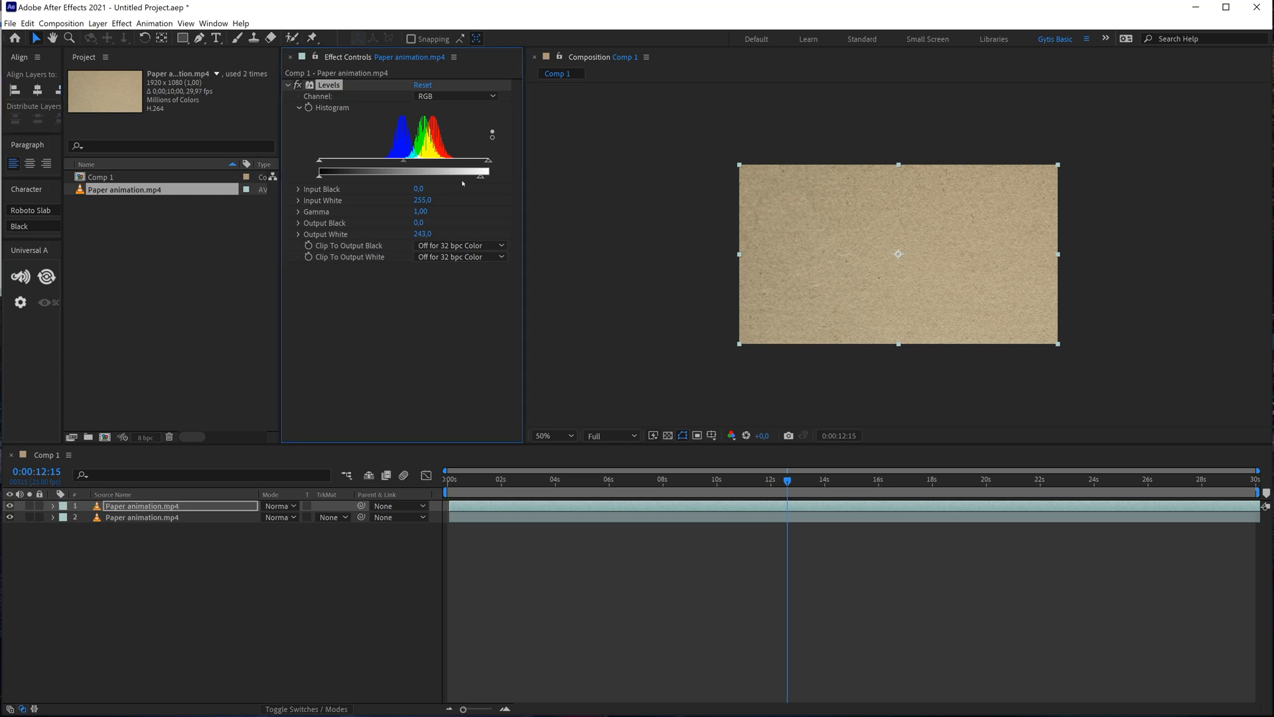
drag(460, 171, 361, 171)
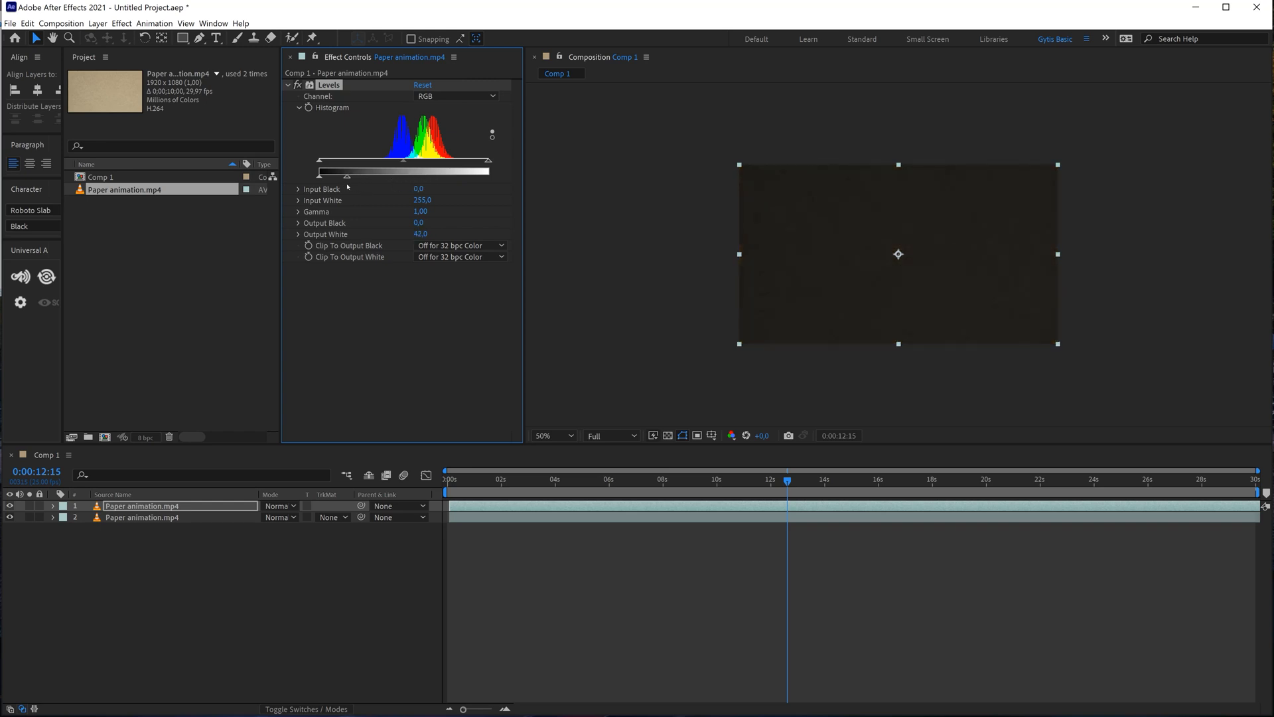
click(548, 436)
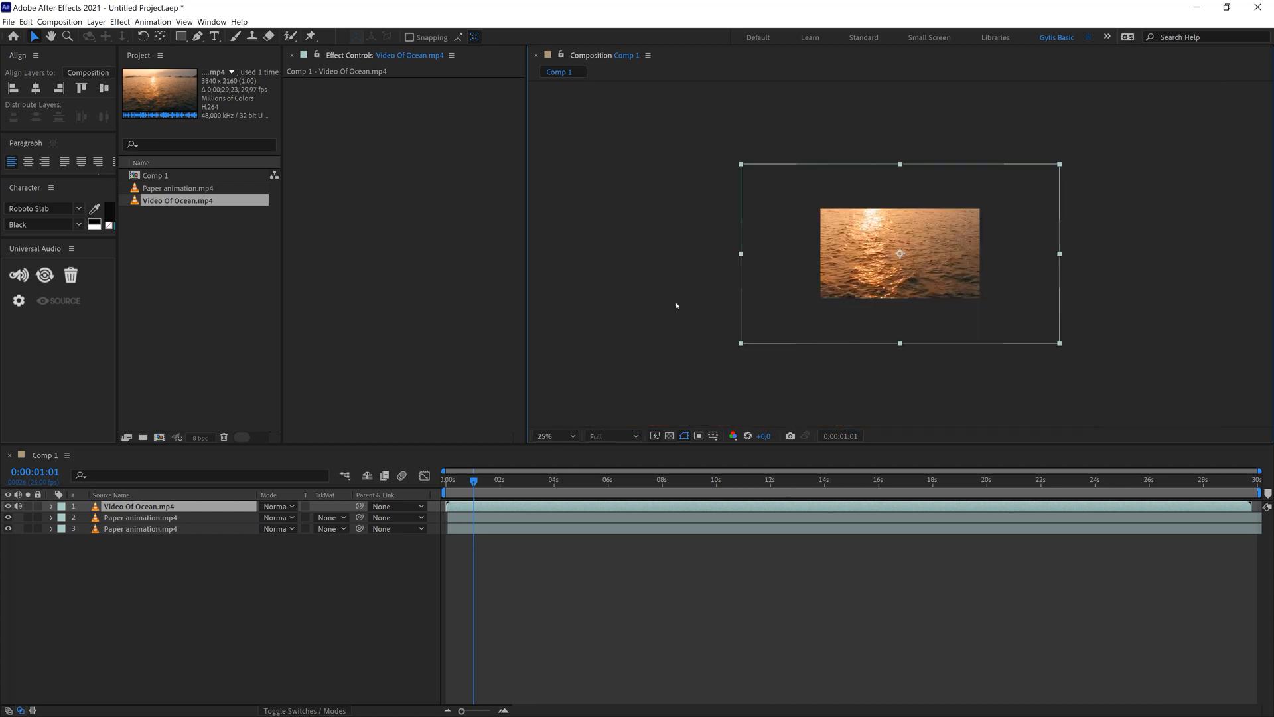
Step: Scale the ocean video layer to 50% so it fills the composition frame
click(553, 435)
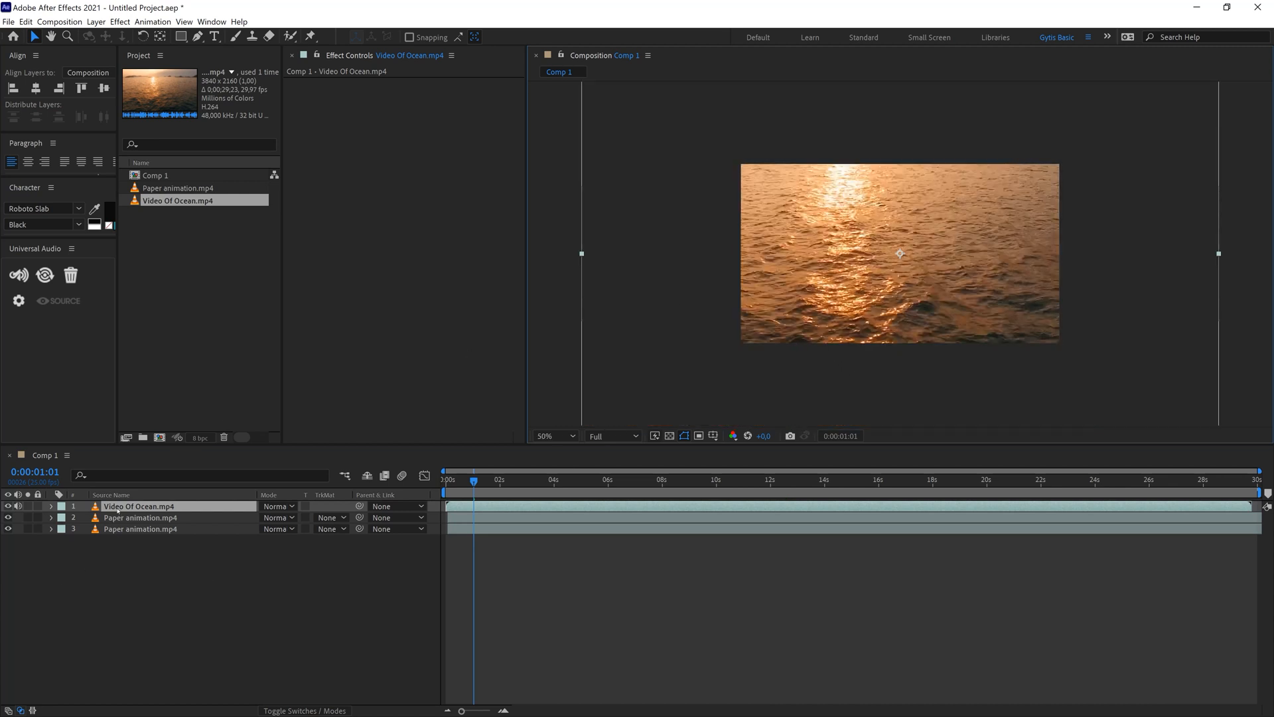
key(s)
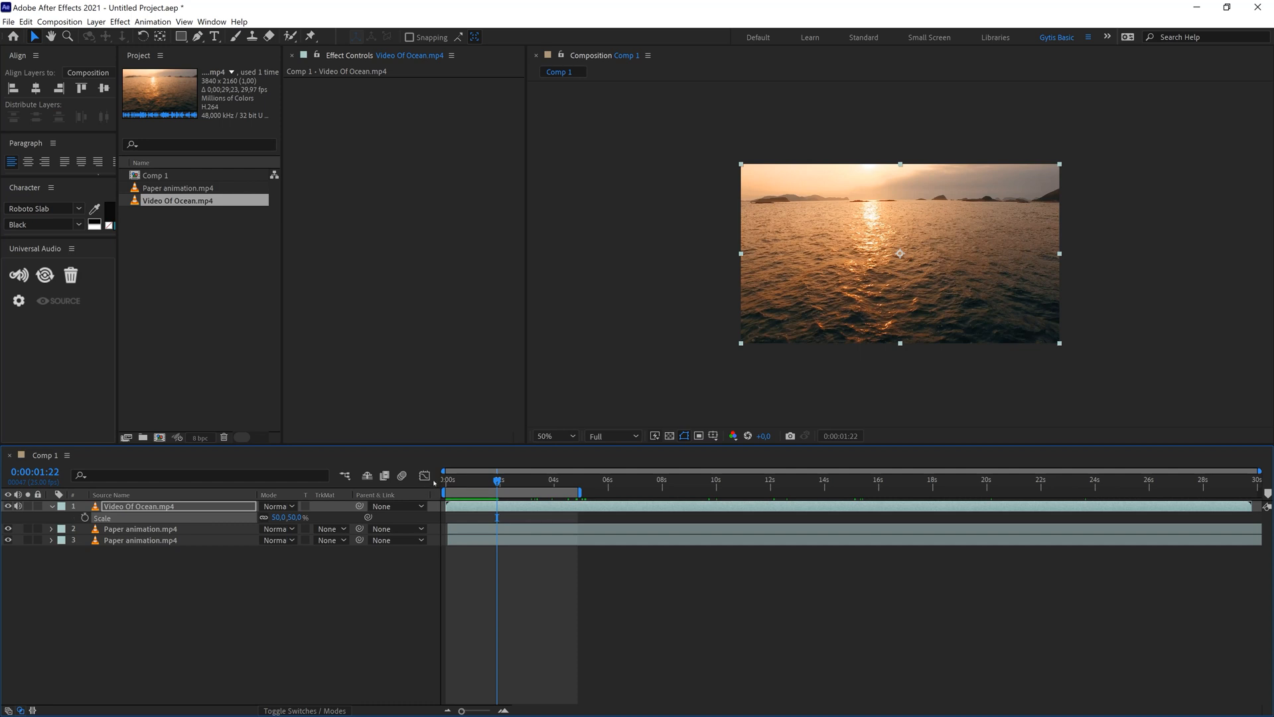
mouse_move(1001, 385)
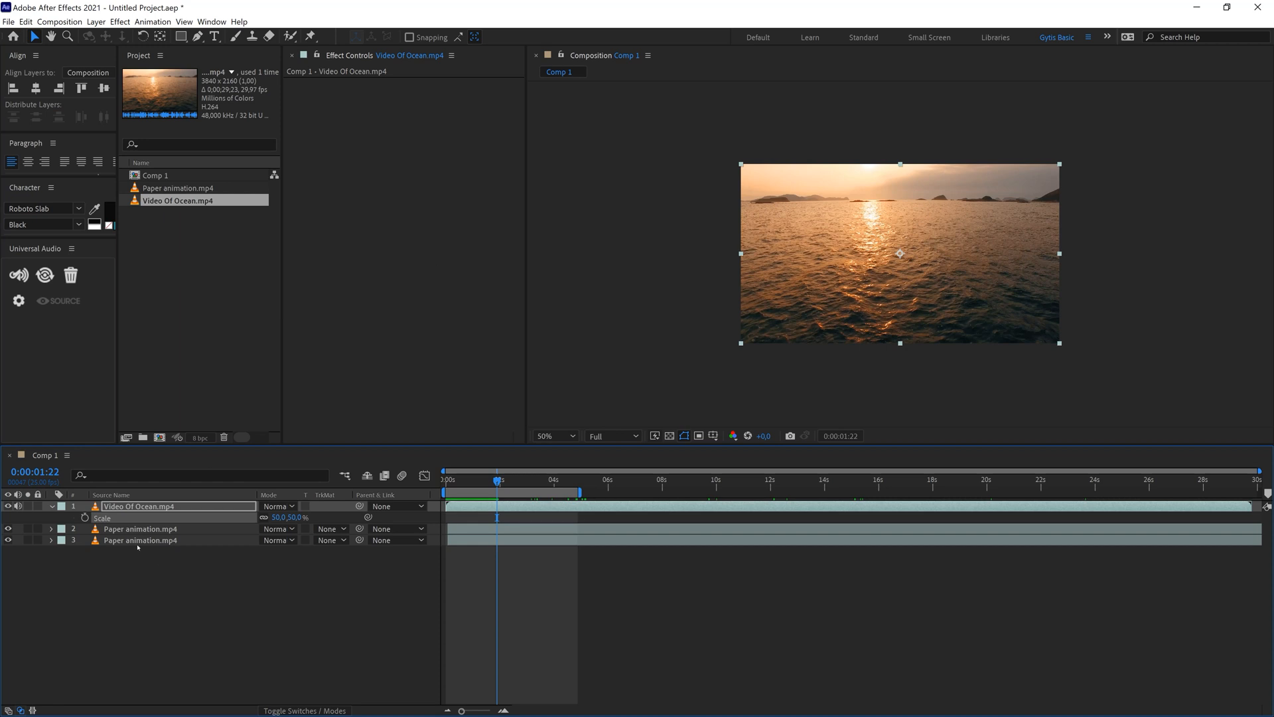
Step: Apply an Extract luminance key to the ocean clip and start raising its black point
click(140, 539)
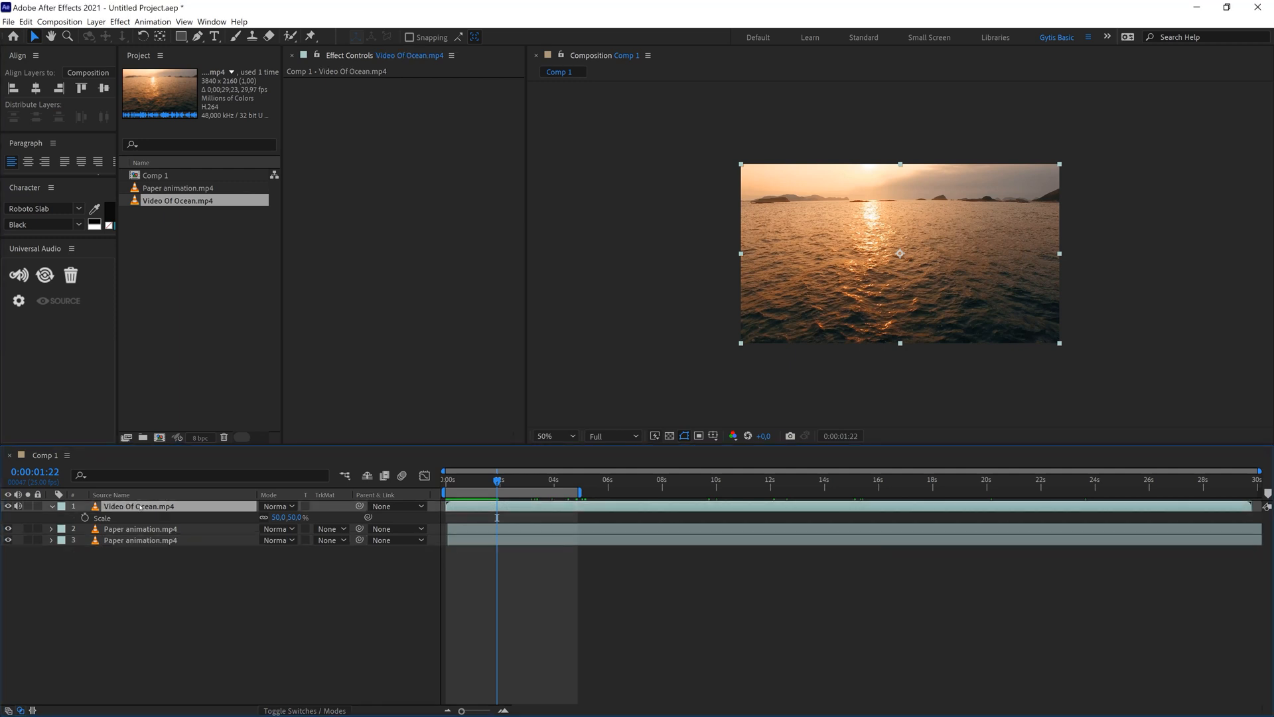
text(extr)
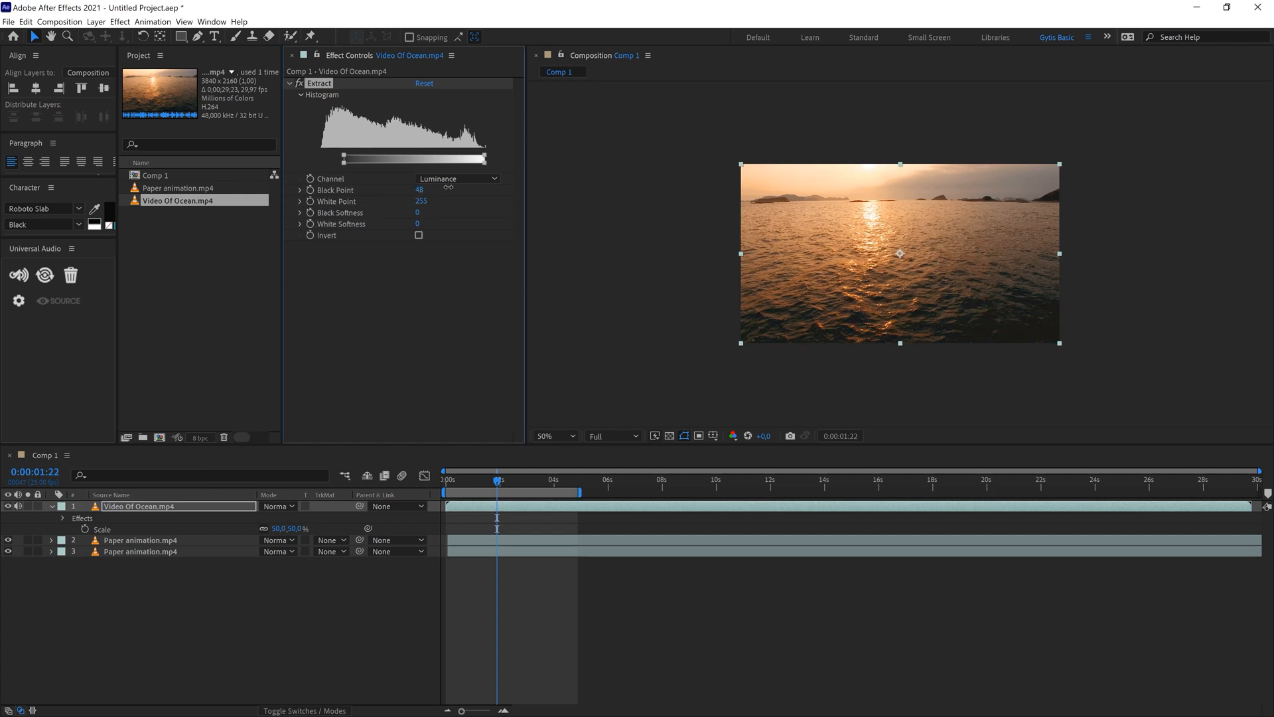
drag(336, 158, 372, 158)
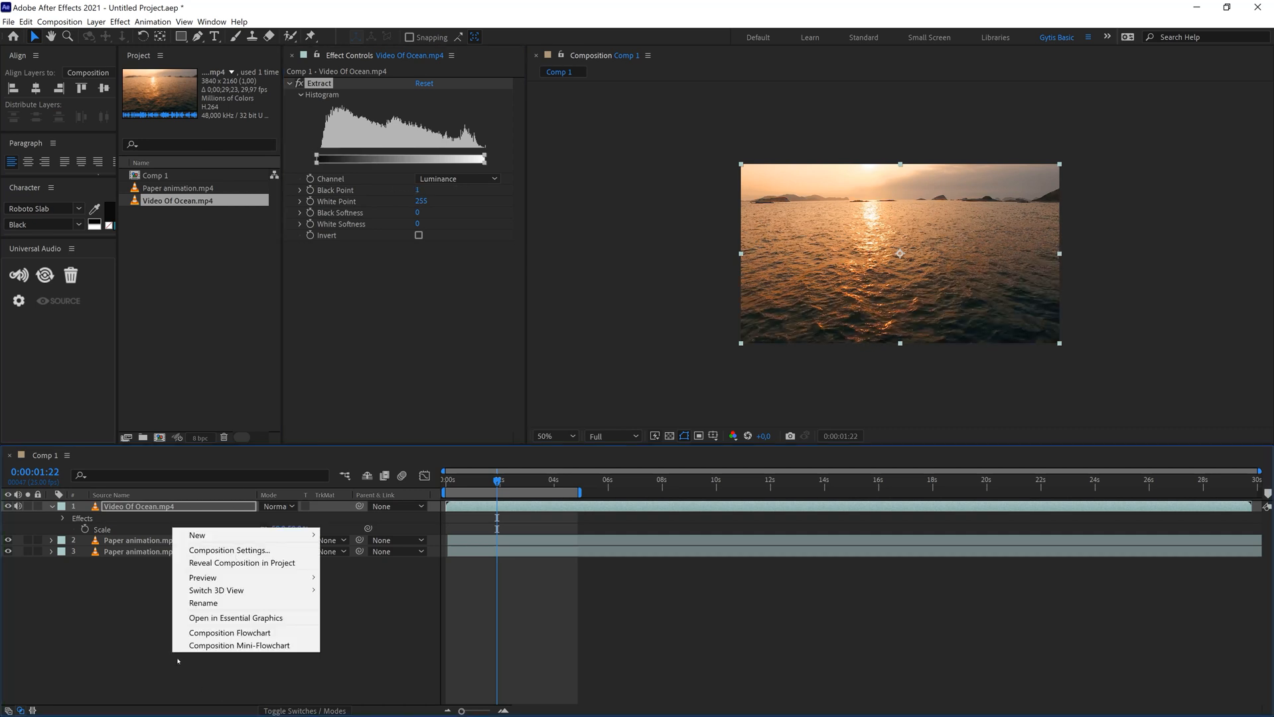
mouse_move(206, 535)
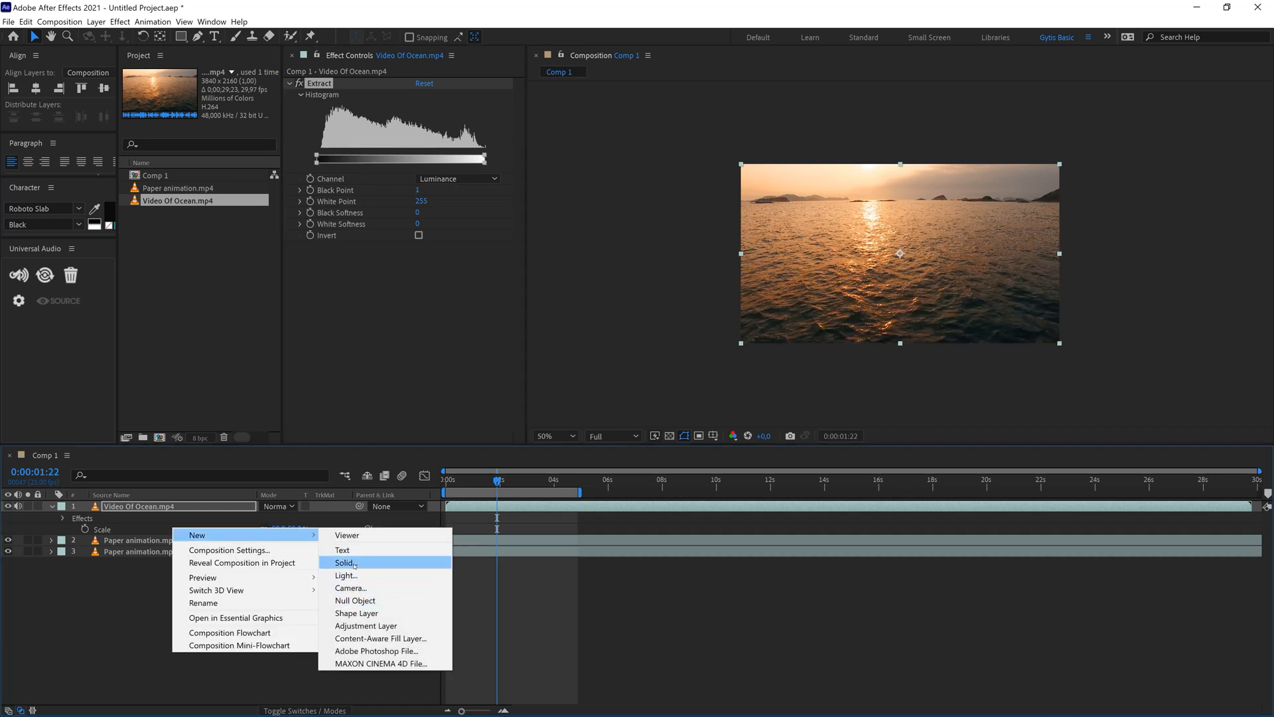
Step: Add a red solid beneath and set Extract black point 60, softness 20 to drop the dark water
click(344, 562)
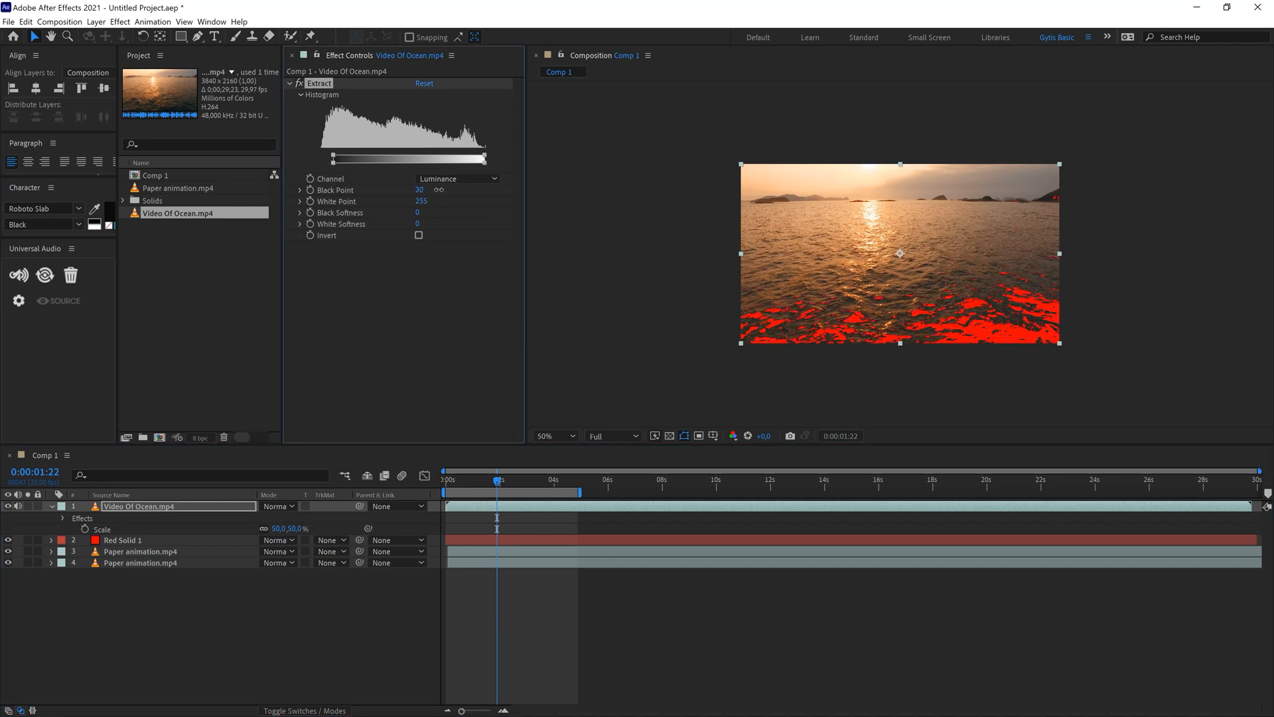
drag(337, 158, 403, 158)
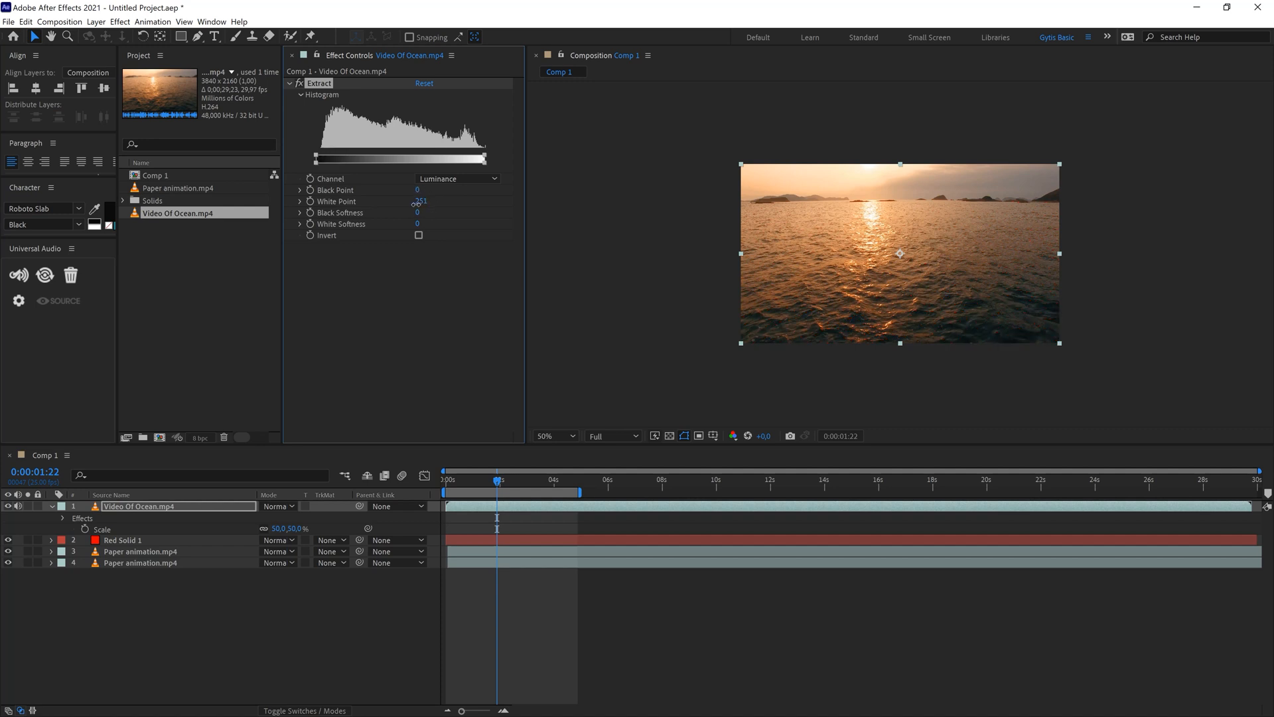
drag(418, 200, 390, 201)
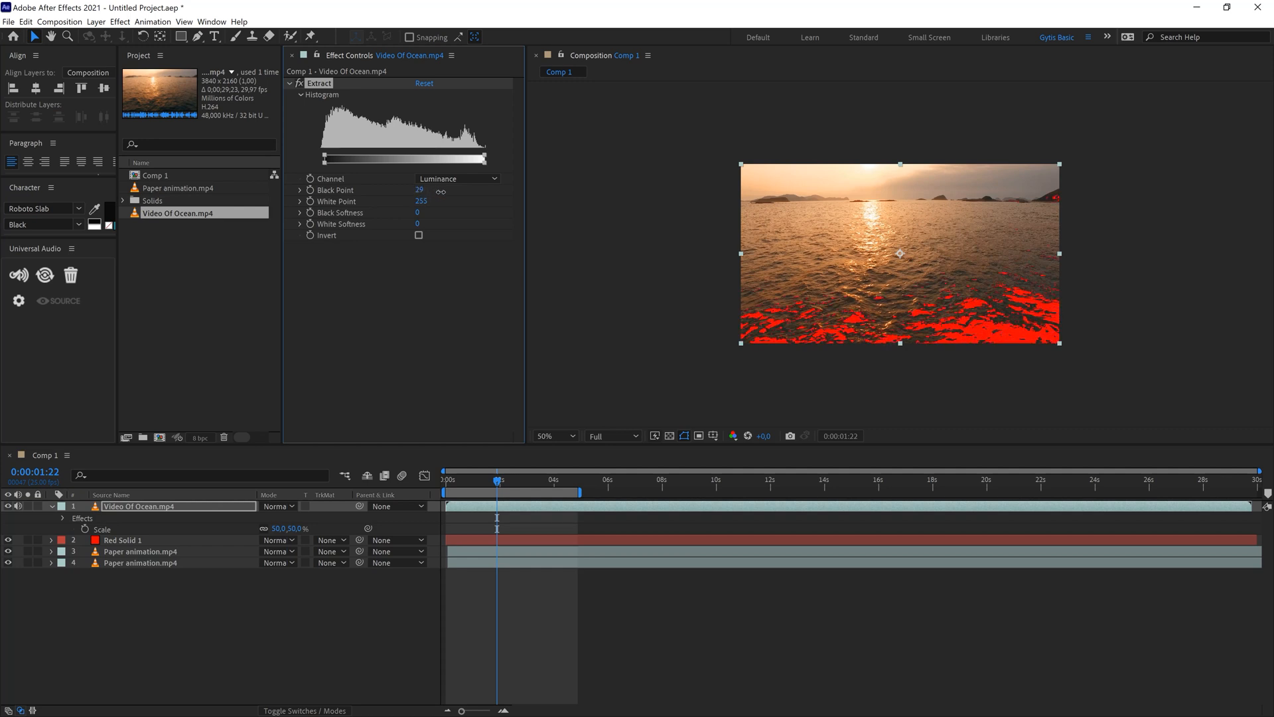
drag(332, 158, 357, 158)
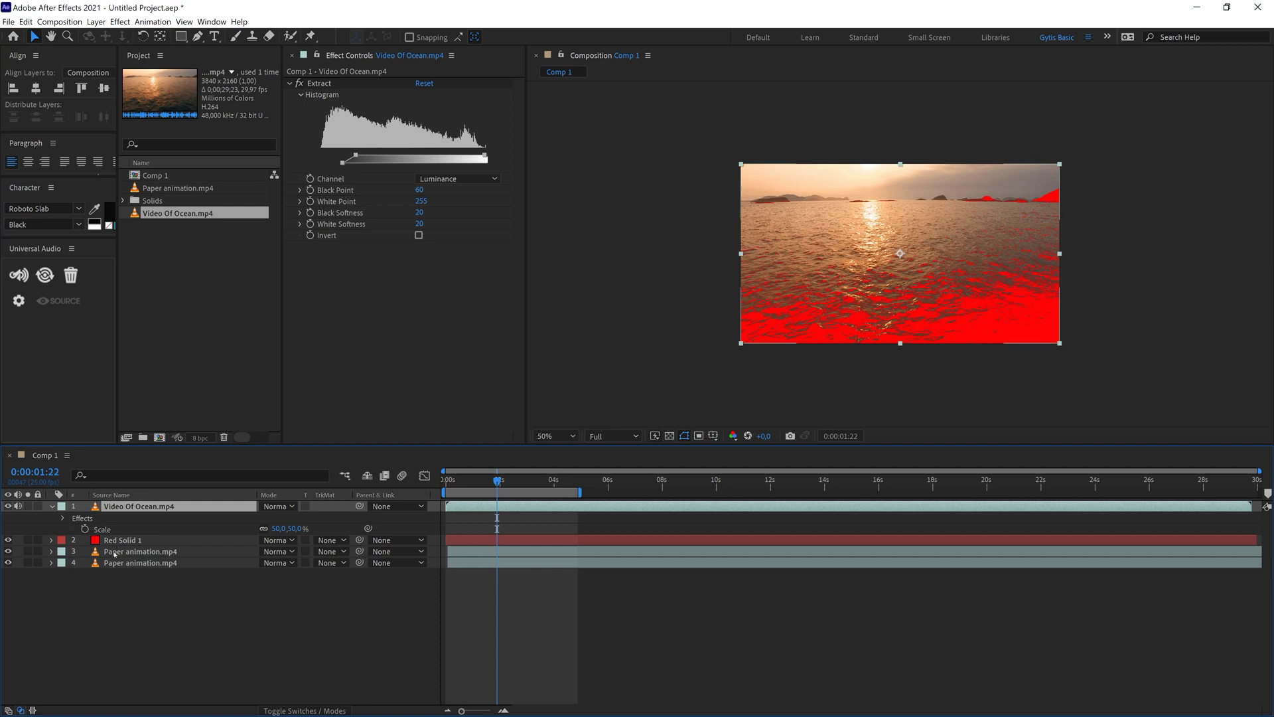
Step: Delete the red solid and set the upper paper layer's track matte to Alpha Inverted from the ocean clip
click(122, 541)
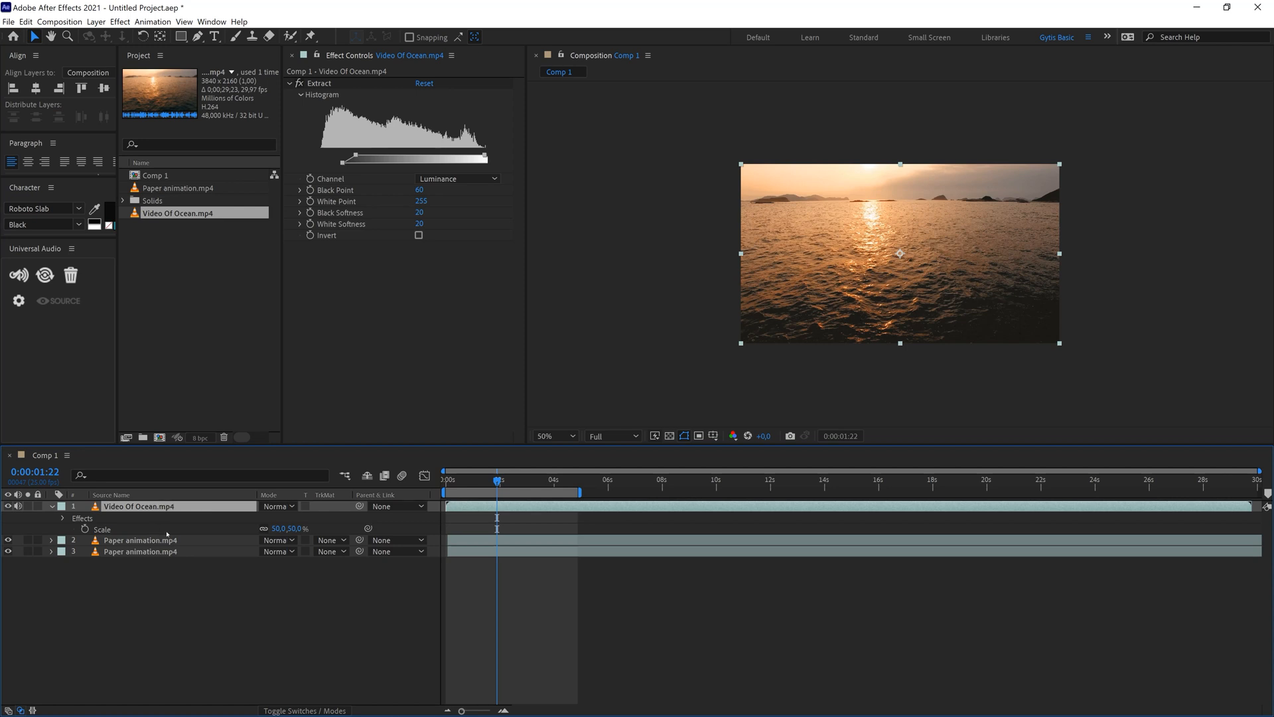
click(139, 539)
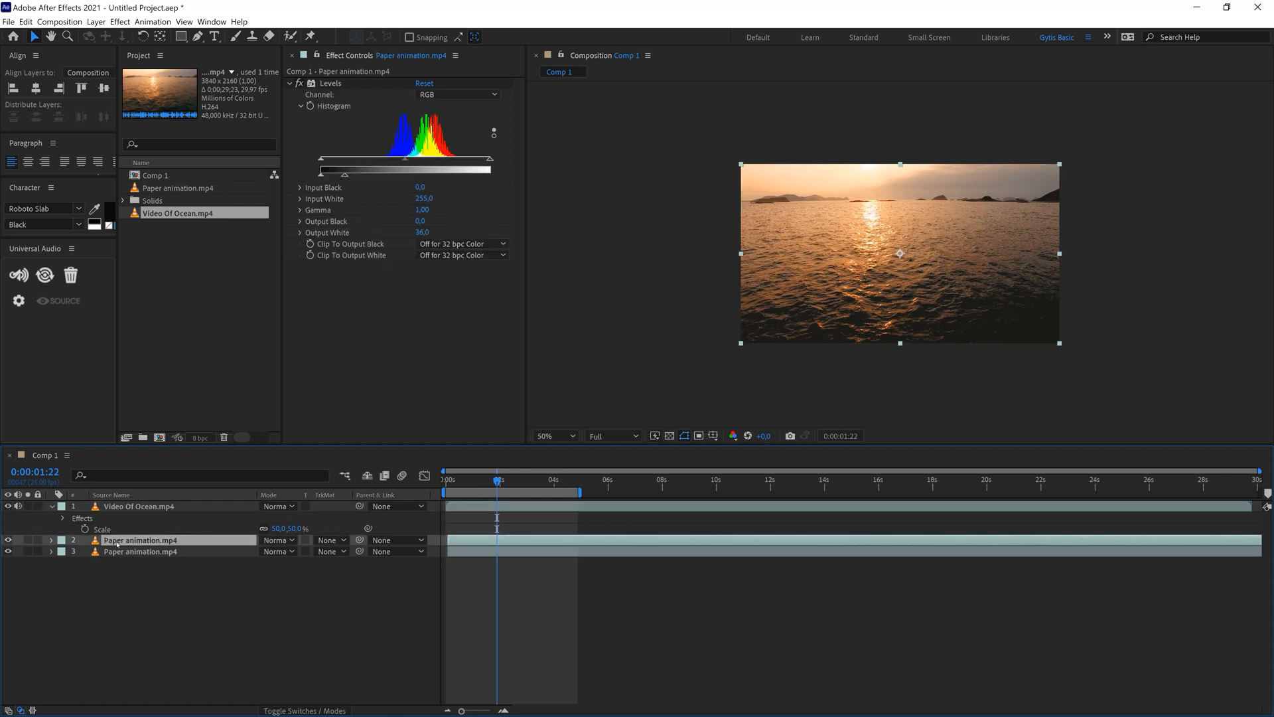
click(329, 539)
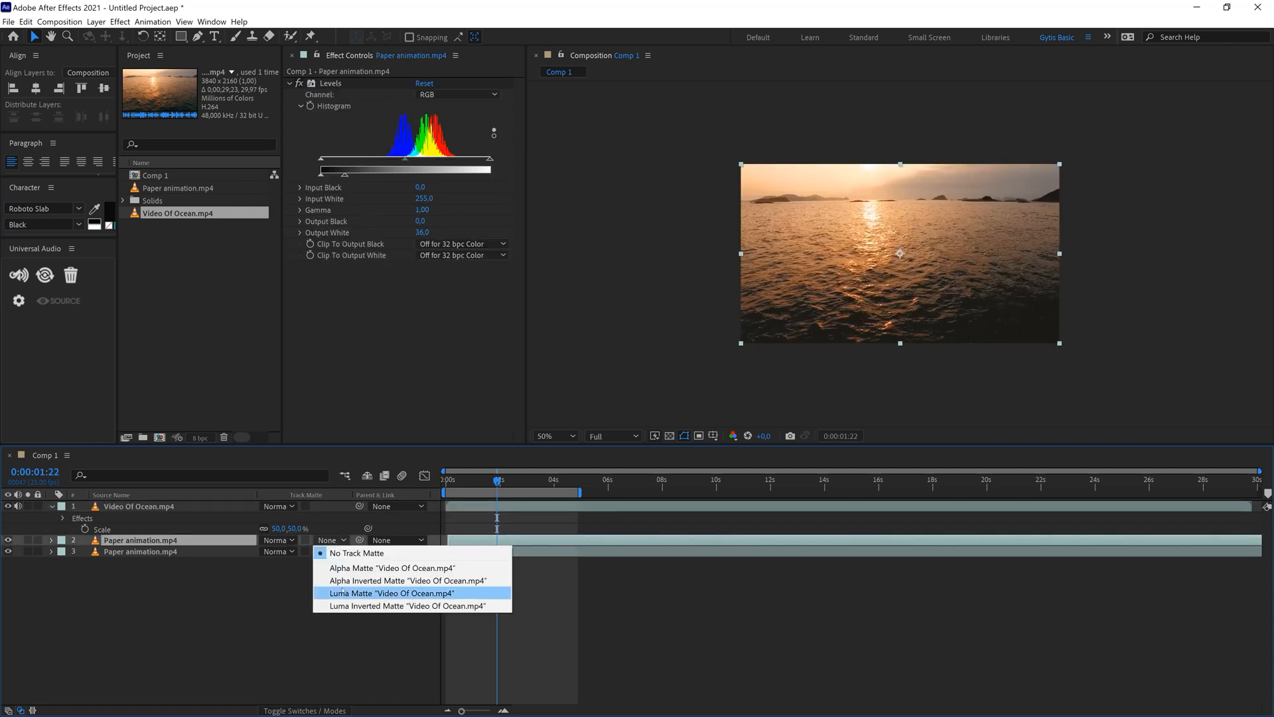
click(391, 592)
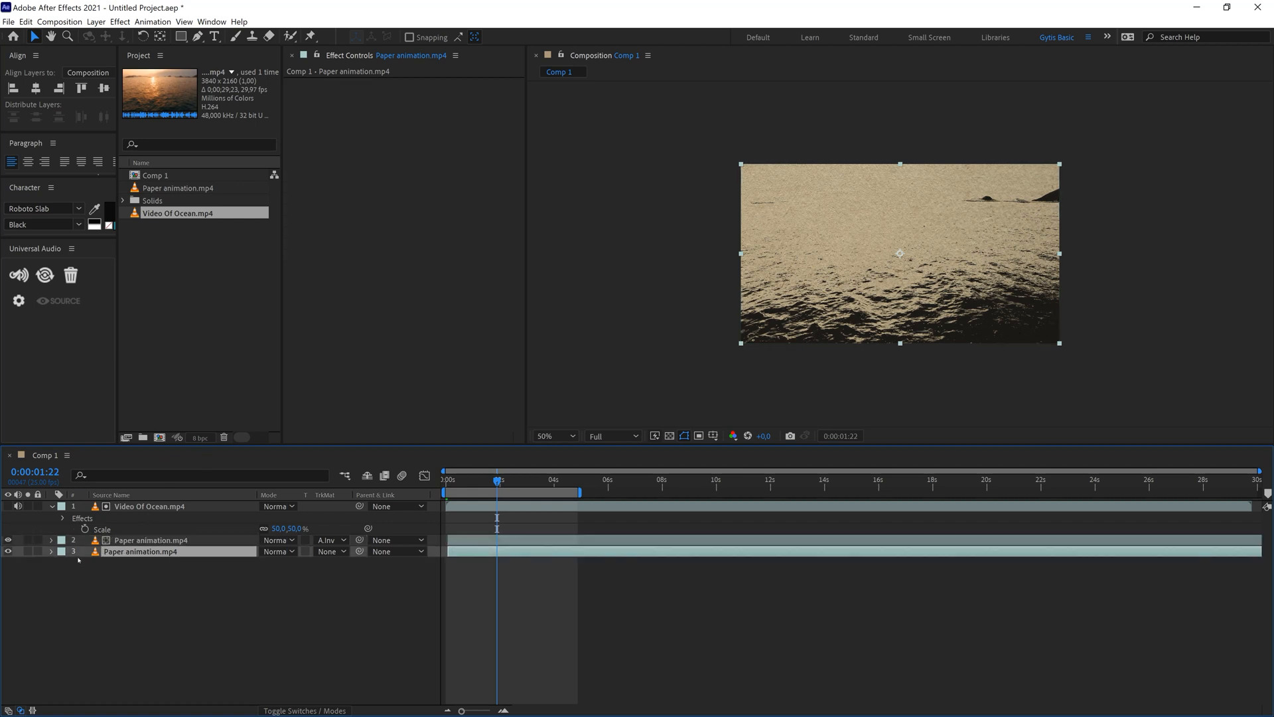
click(149, 540)
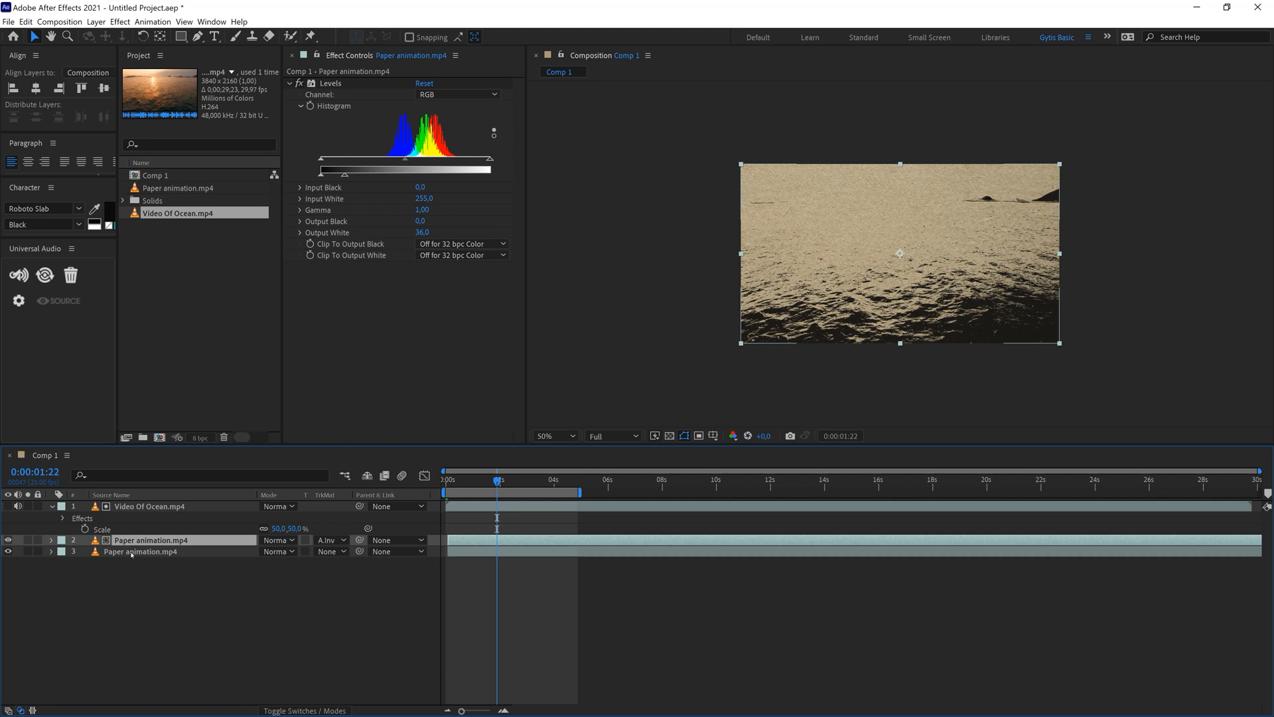
mouse_move(791, 263)
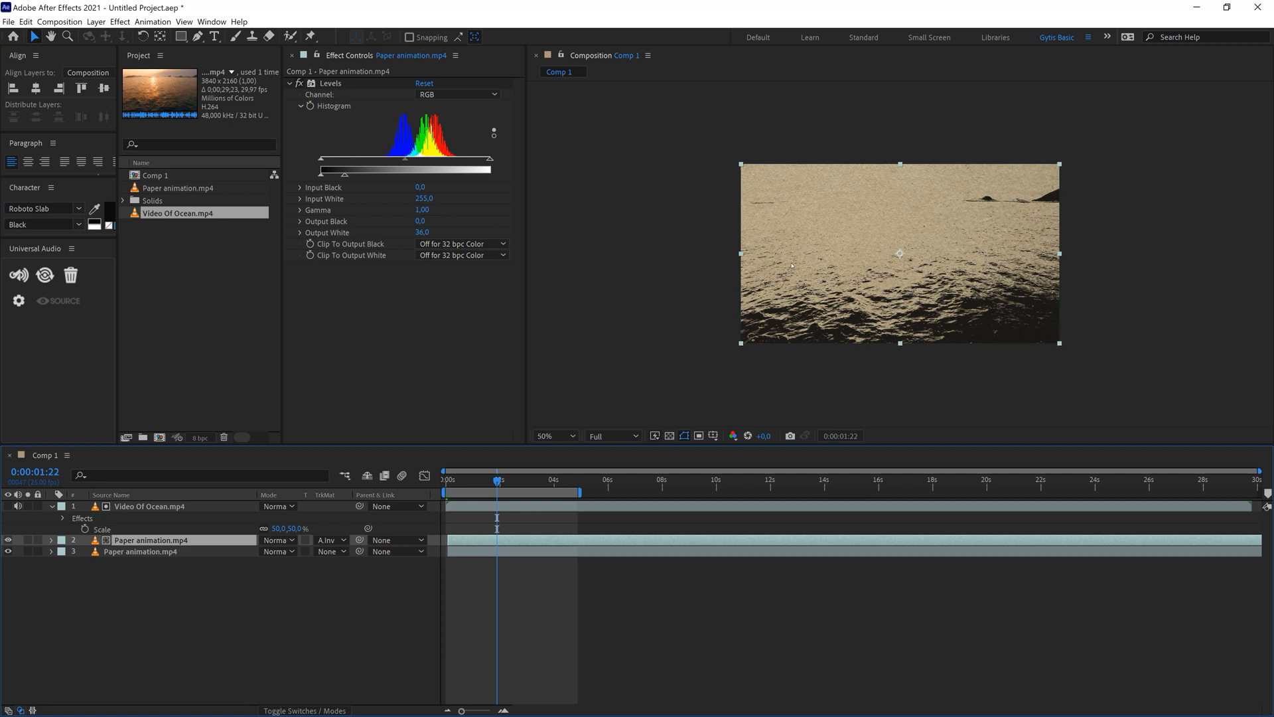
Step: Give the ocean clip Auto Contrast with 7.2% black clip and Unsharp Mask amount 289, radius 2.5
click(146, 507)
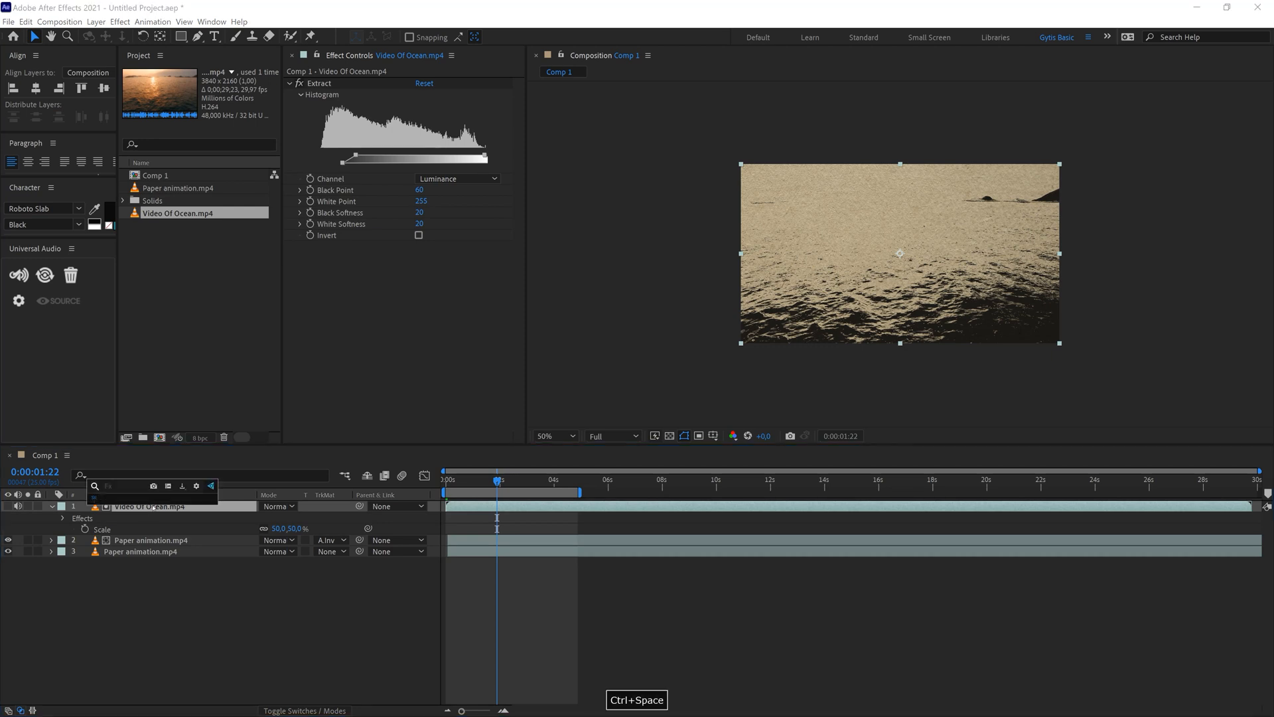
text(auto co)
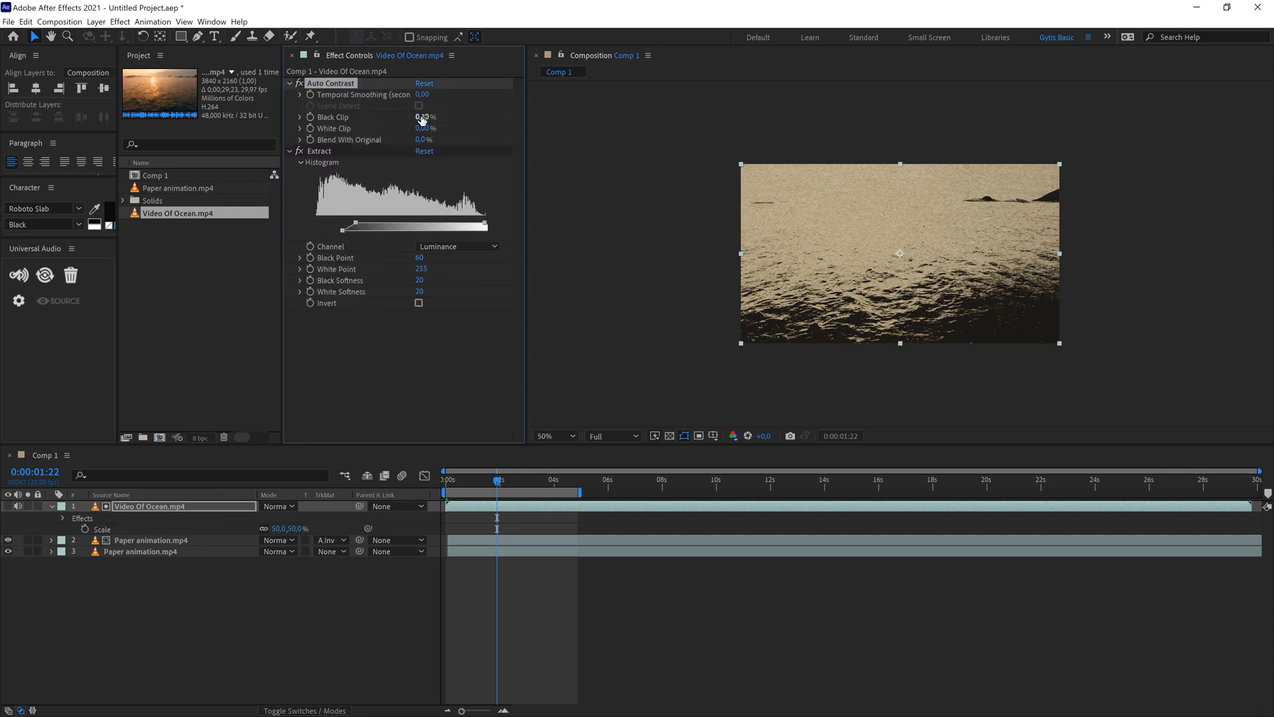
drag(420, 117, 421, 116)
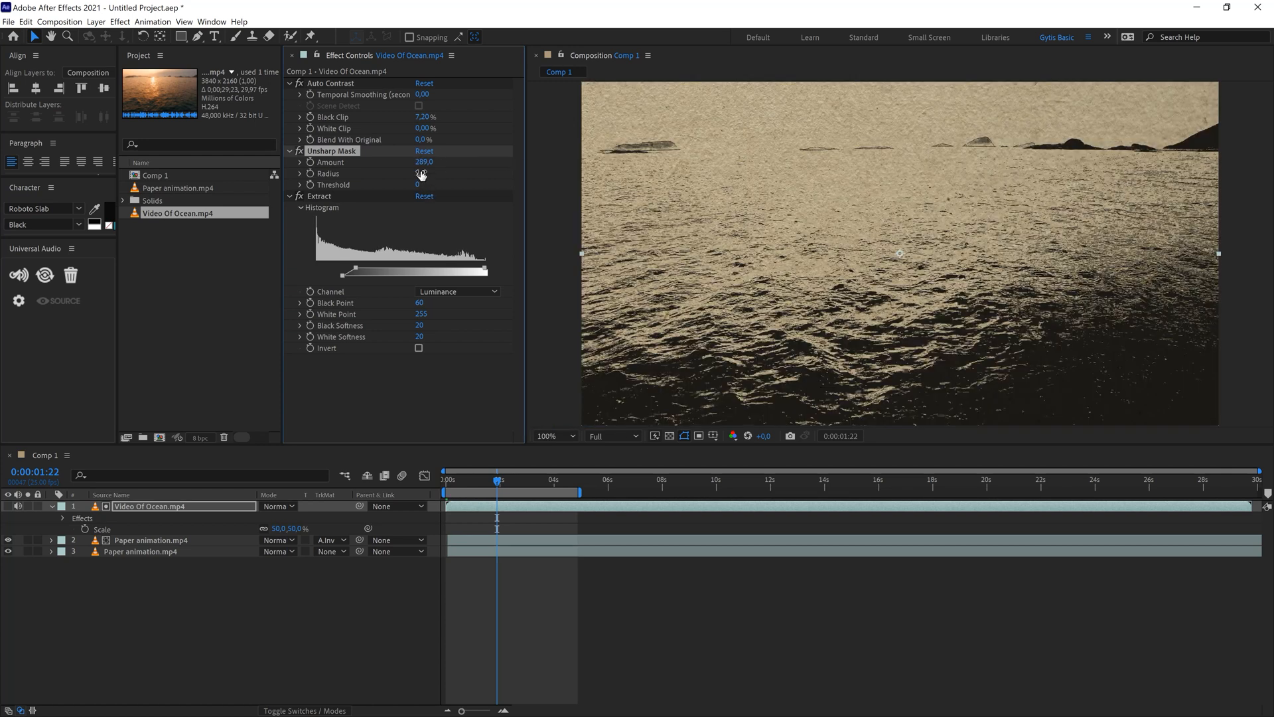
drag(422, 173, 455, 173)
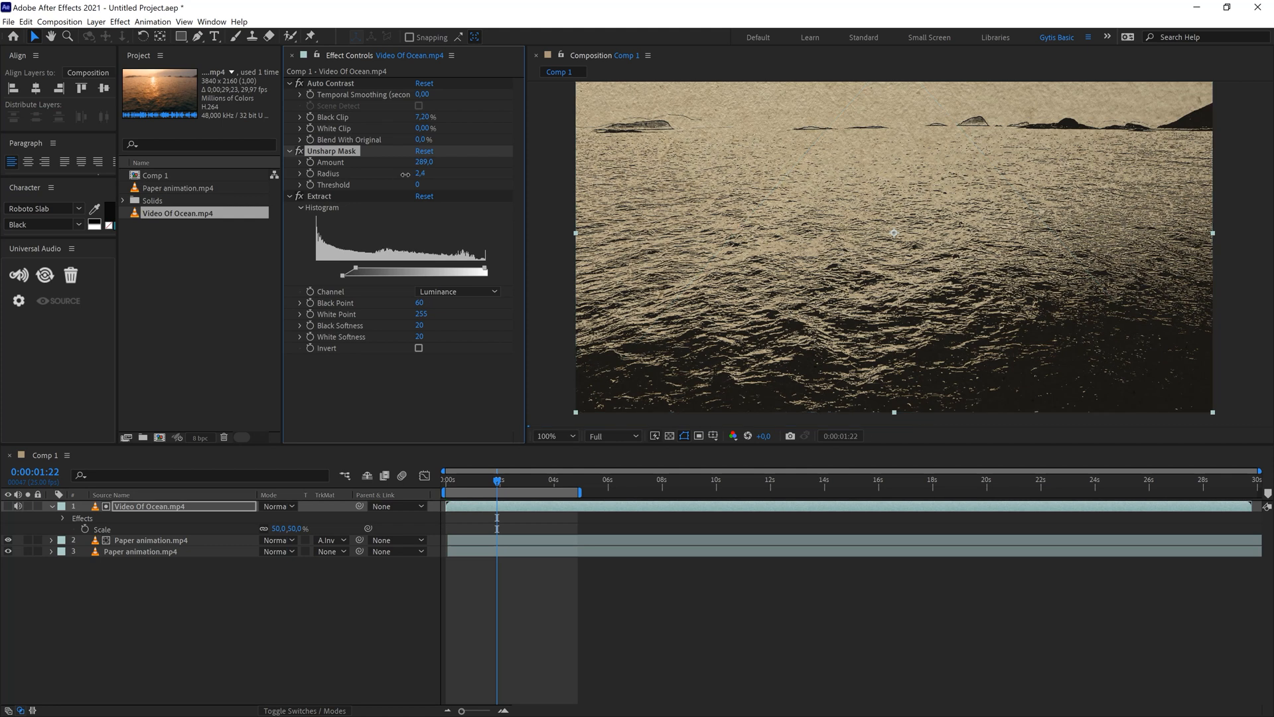
click(421, 172)
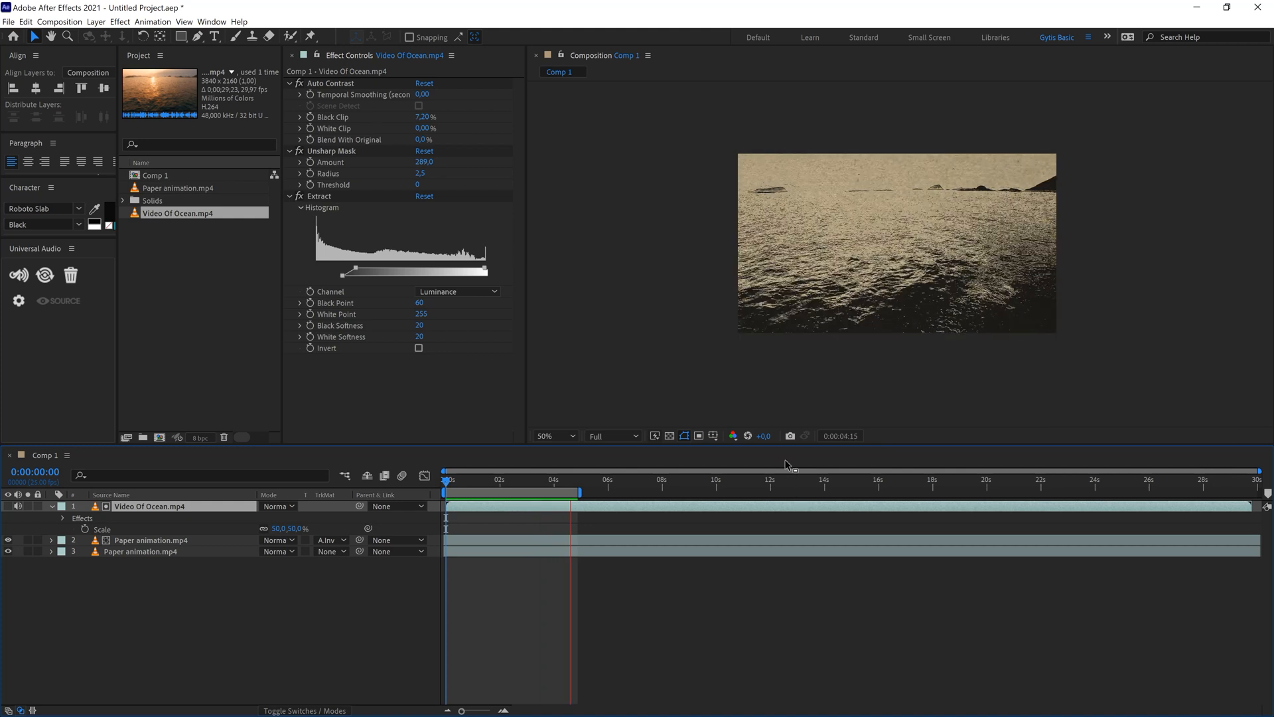
Step: Switch to Chrome and download the Pexels man-walking-on-barren-land clip
click(478, 481)
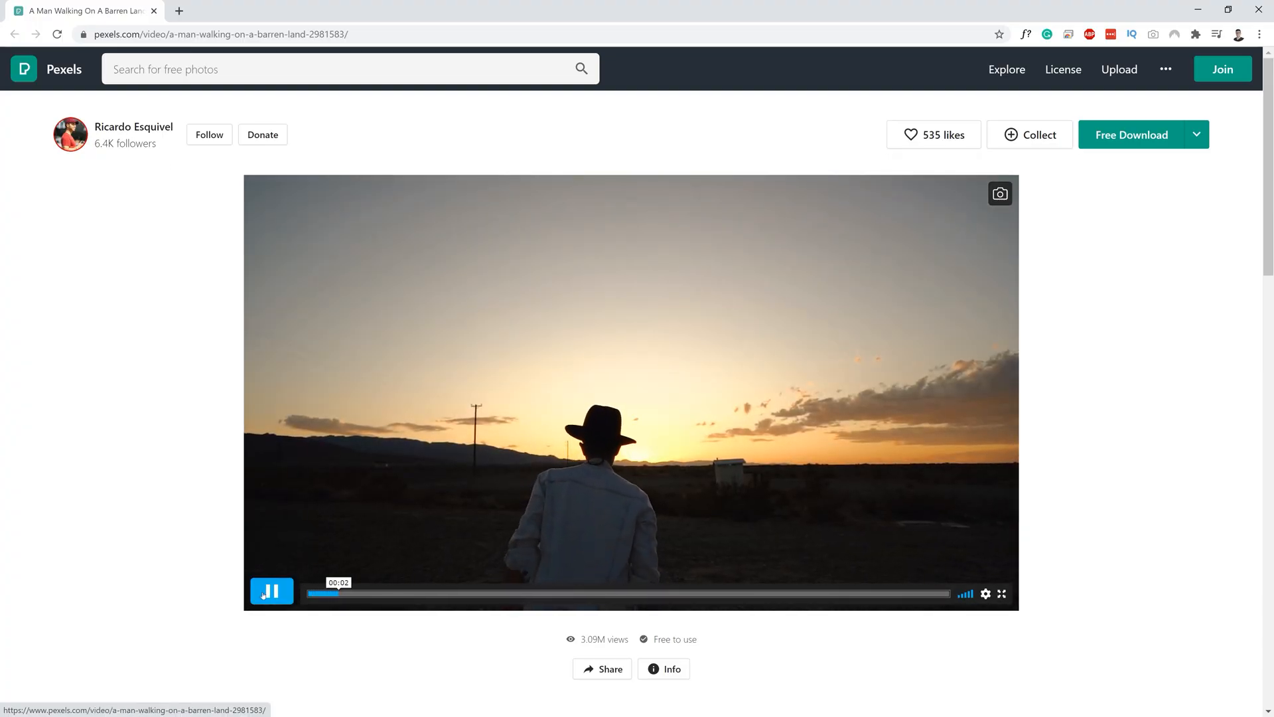
click(1131, 135)
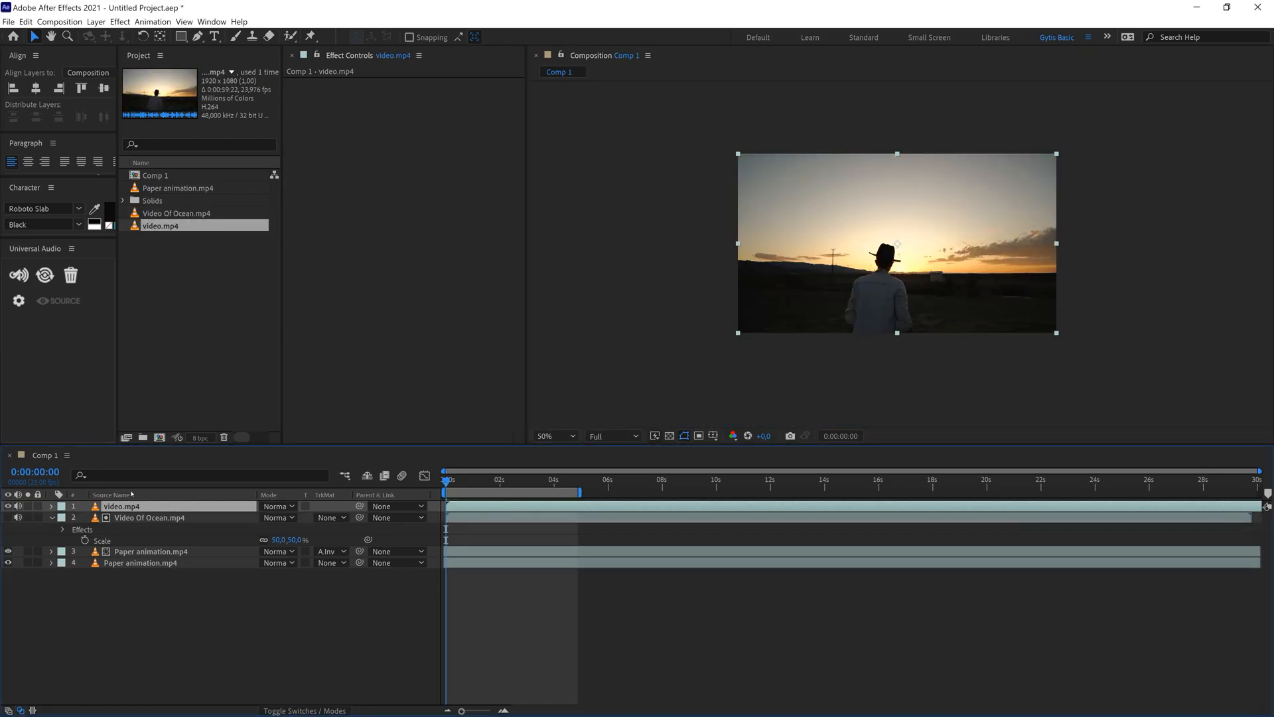
Step: Place the walking man clip directly above the matted Paper layer as its matte
click(149, 516)
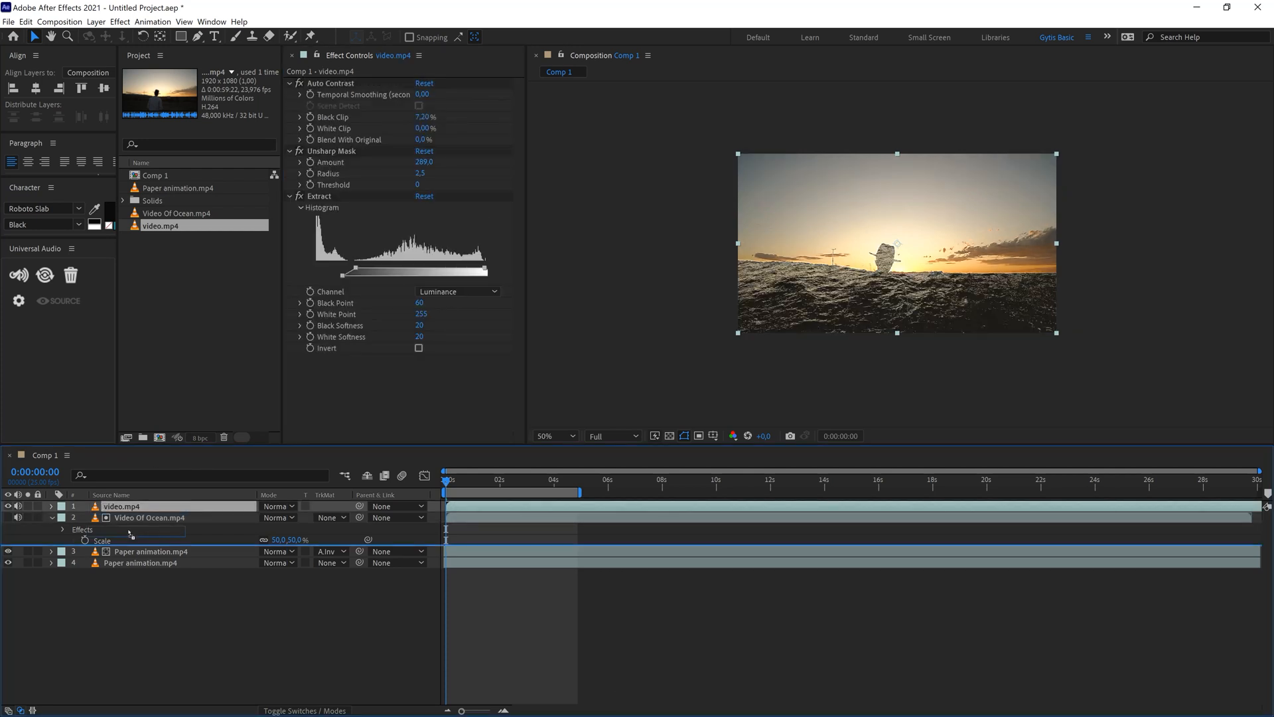
drag(122, 505, 122, 540)
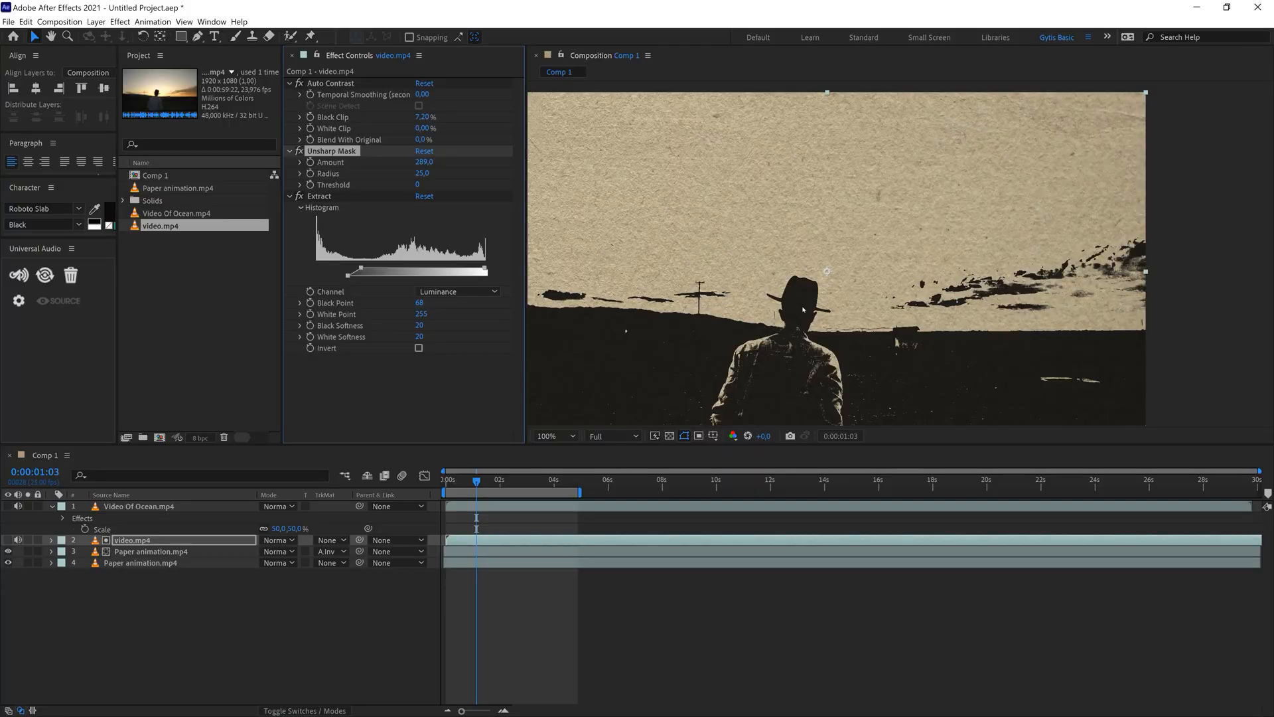
mouse_move(838, 321)
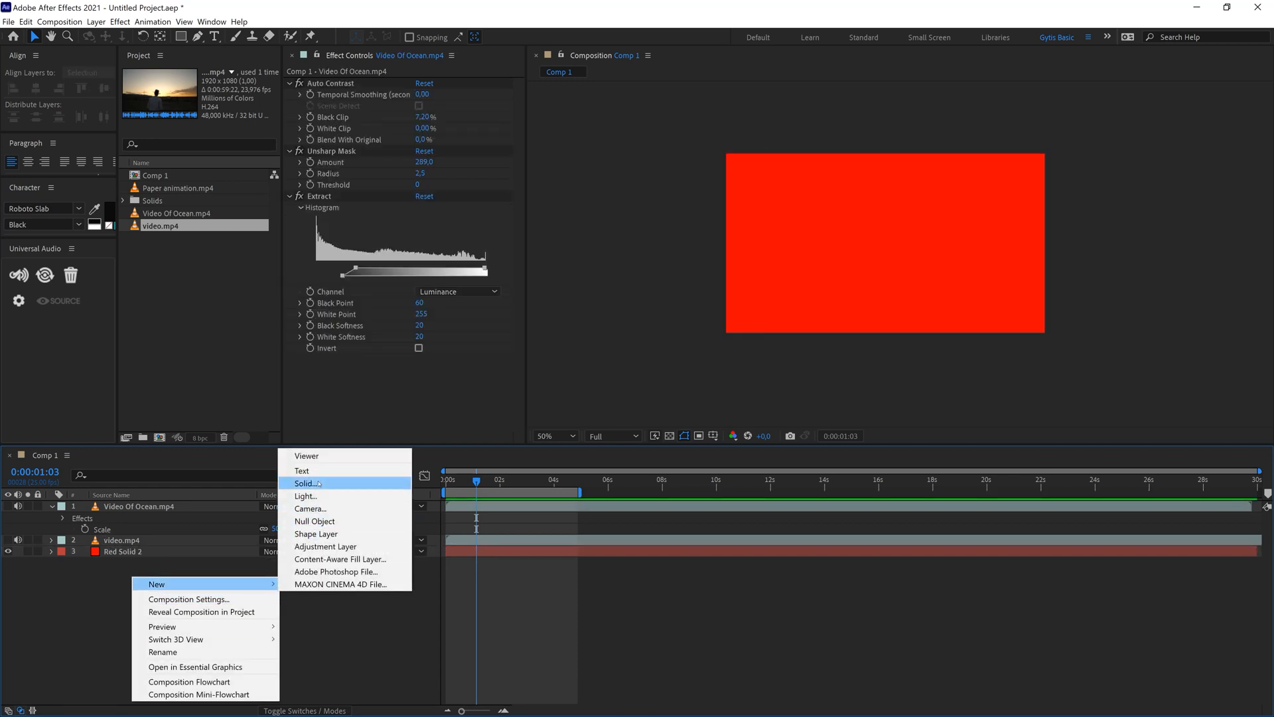
Step: Create a new full-size Dark Gray Solid 1 beneath the walking man clip
click(305, 483)
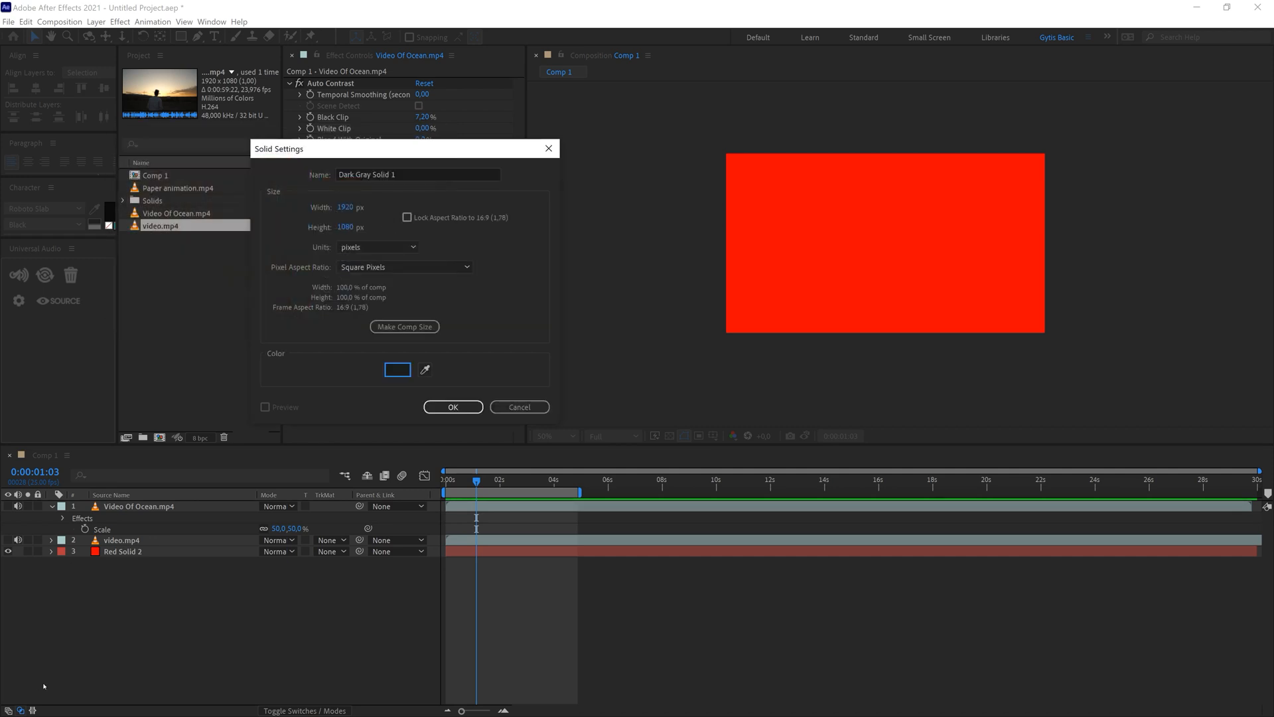
click(453, 408)
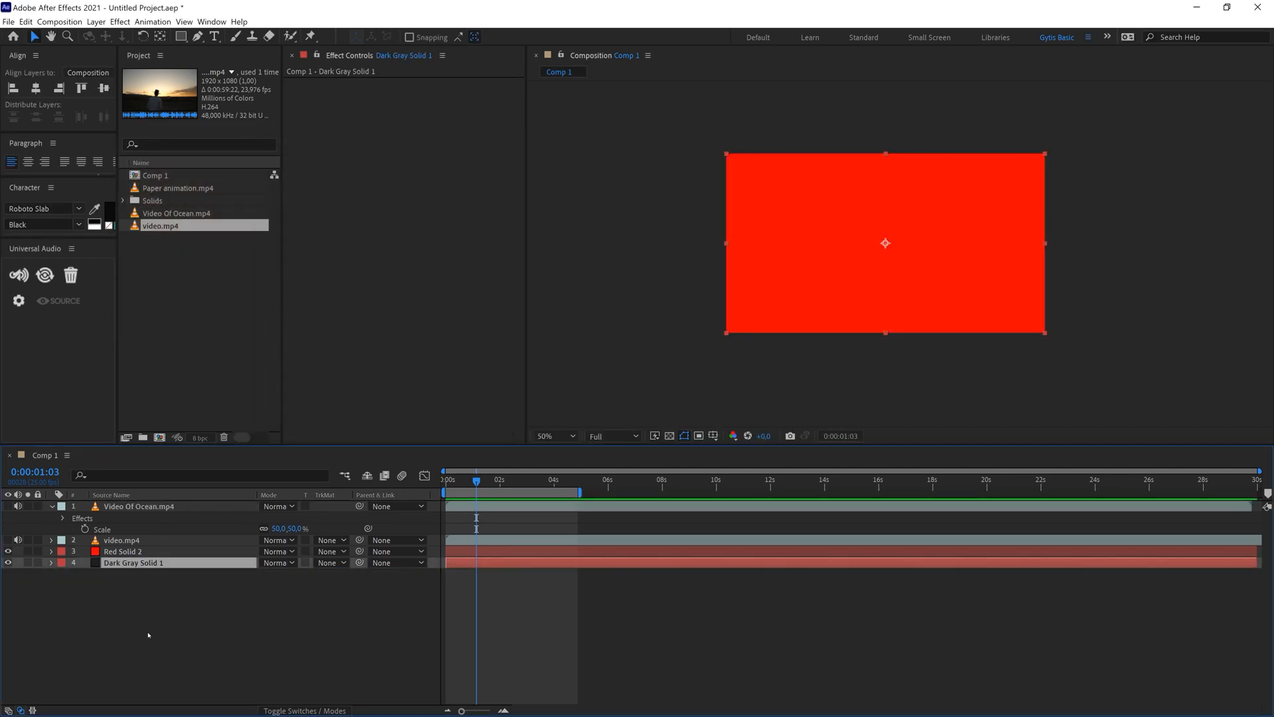